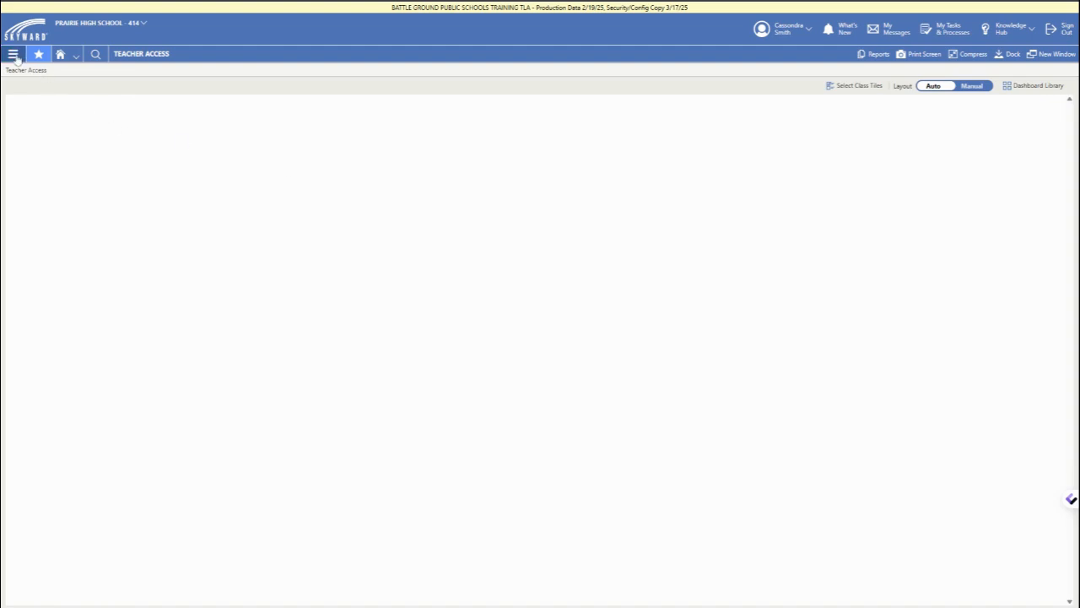
Step: Reveal the Gradebook features and reports from the Teacher Access navigation menu
{"action": "left_click", "coordinate": [13, 53]}
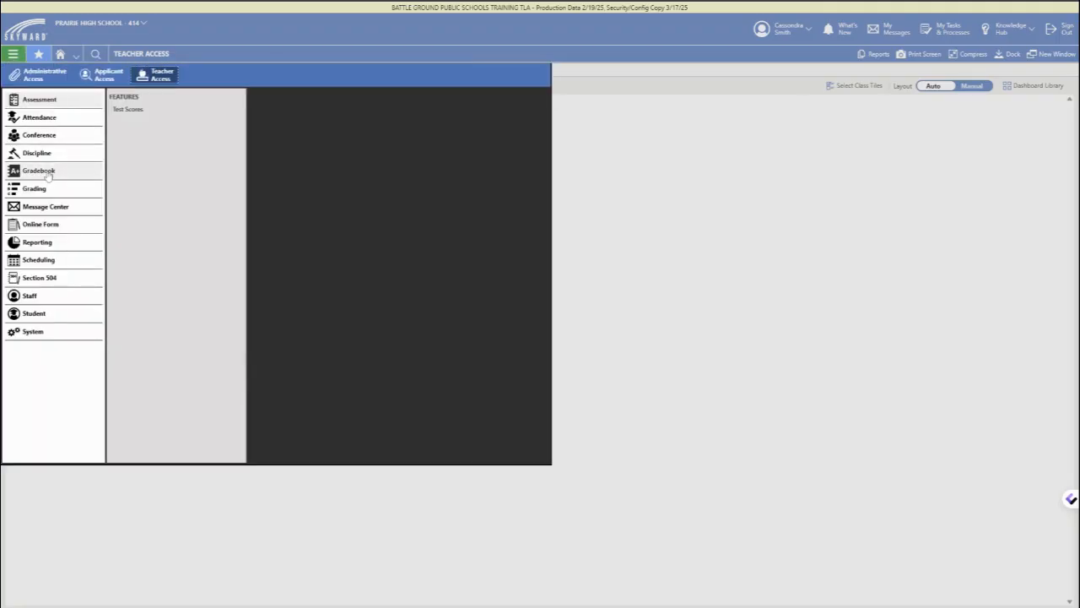
{"action": "left_click", "coordinate": [39, 170]}
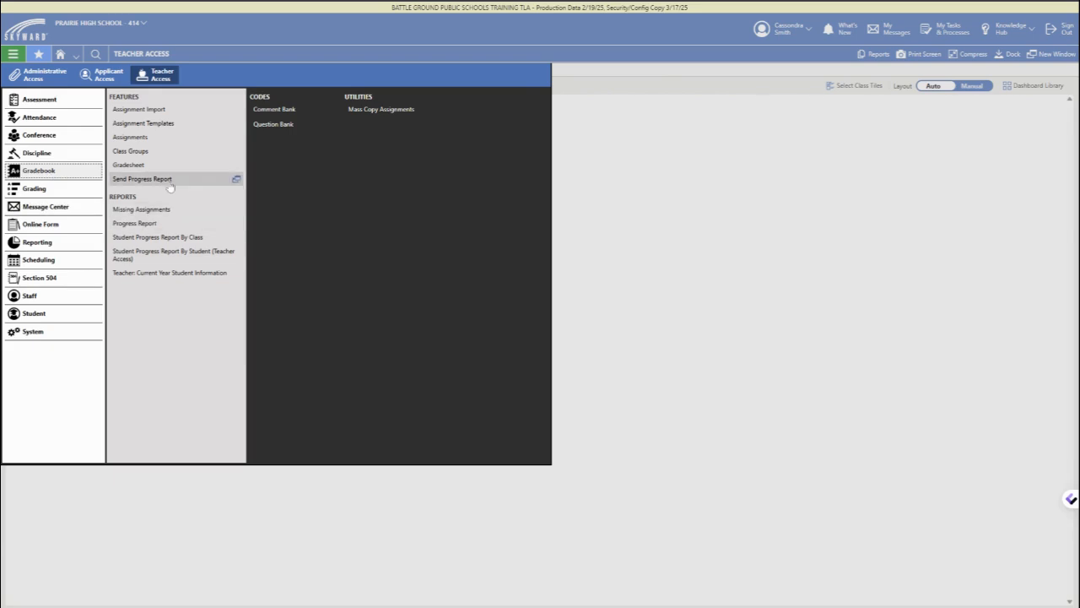
{"action": "mouse_move", "coordinate": [157, 185]}
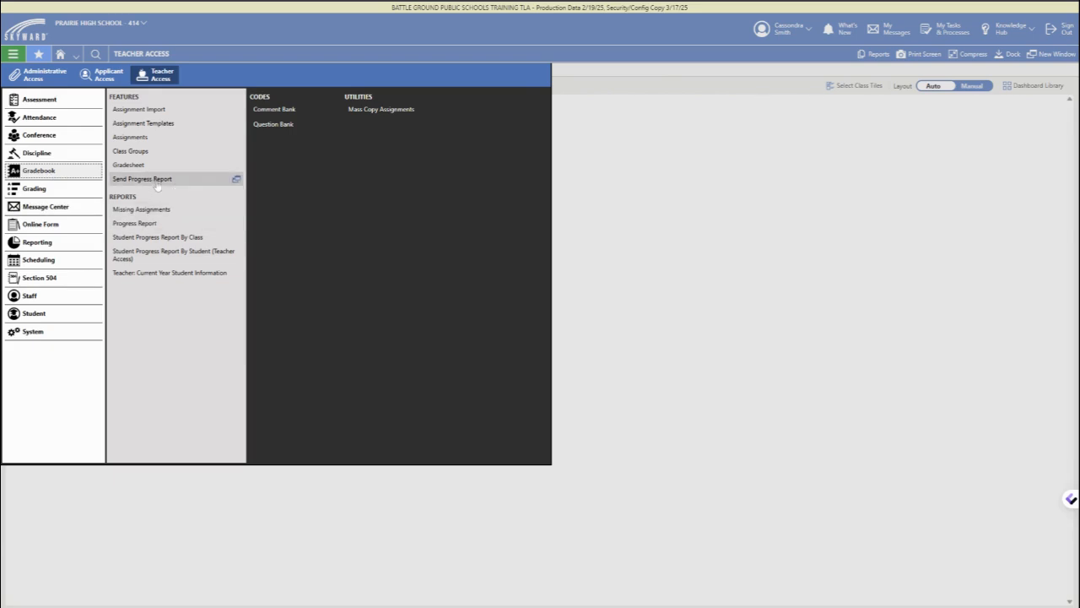
Step: Enter Send Progress Report, check Scheduled Progress Reports, and return to the Run History list
{"action": "left_click", "coordinate": [141, 179]}
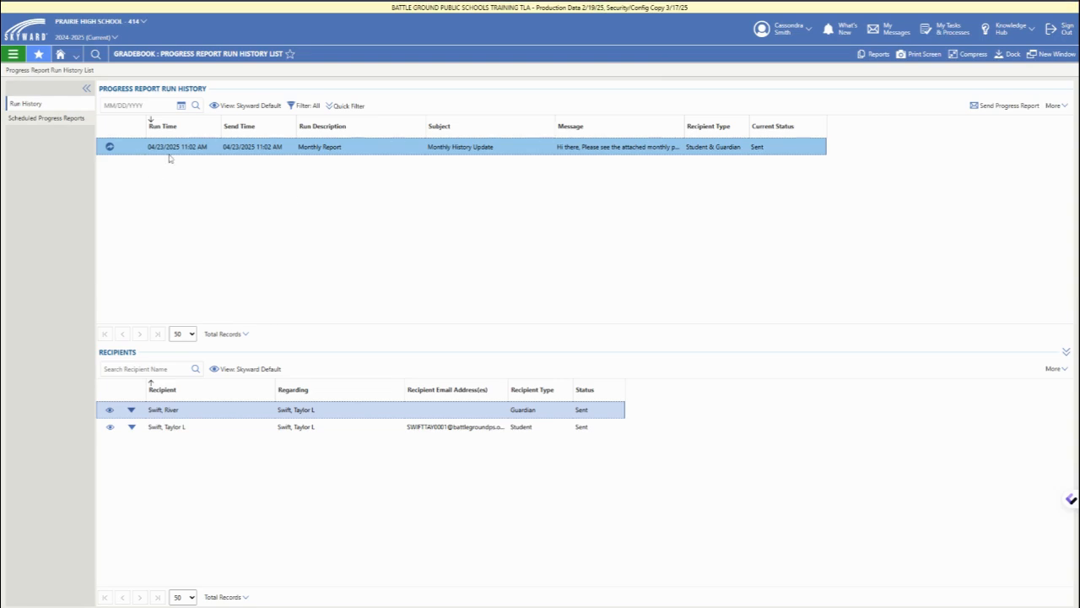
{"action": "mouse_move", "coordinate": [776, 192]}
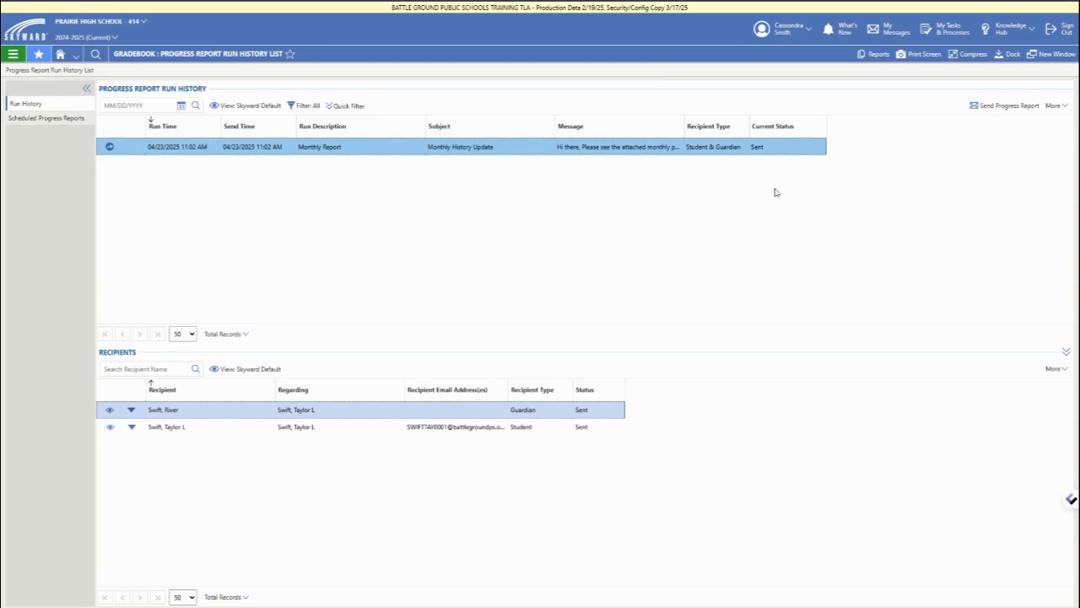
{"action": "mouse_move", "coordinate": [563, 375]}
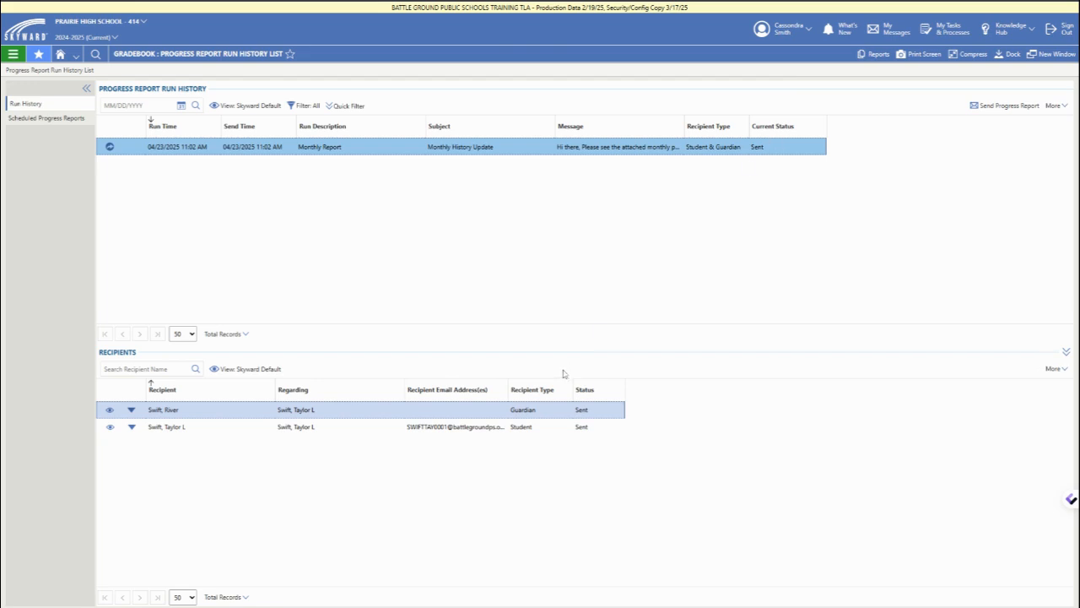
{"action": "mouse_move", "coordinate": [698, 246]}
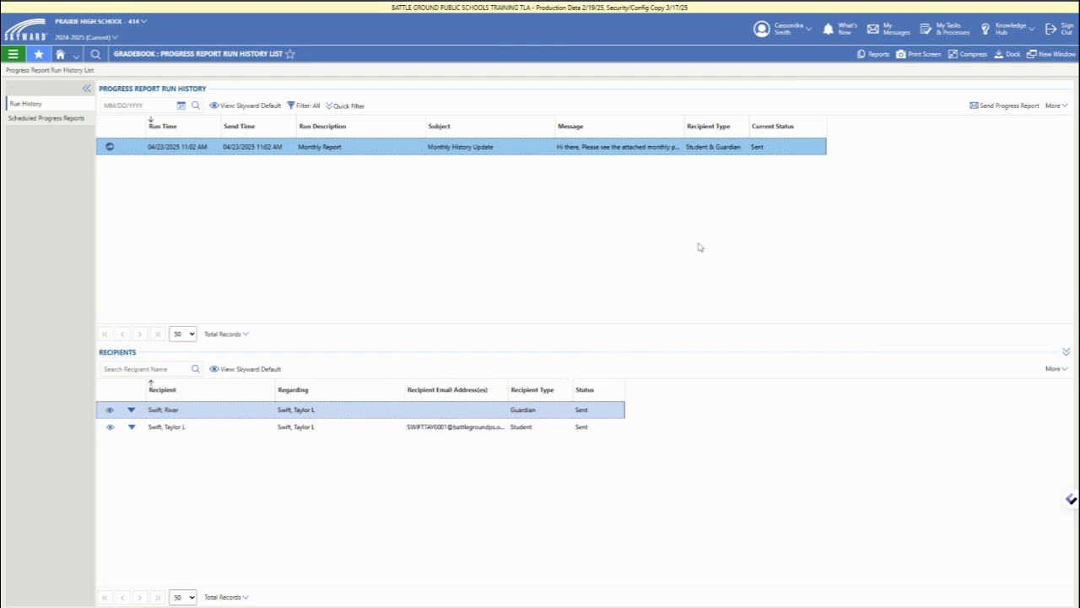
{"action": "mouse_move", "coordinate": [1003, 151]}
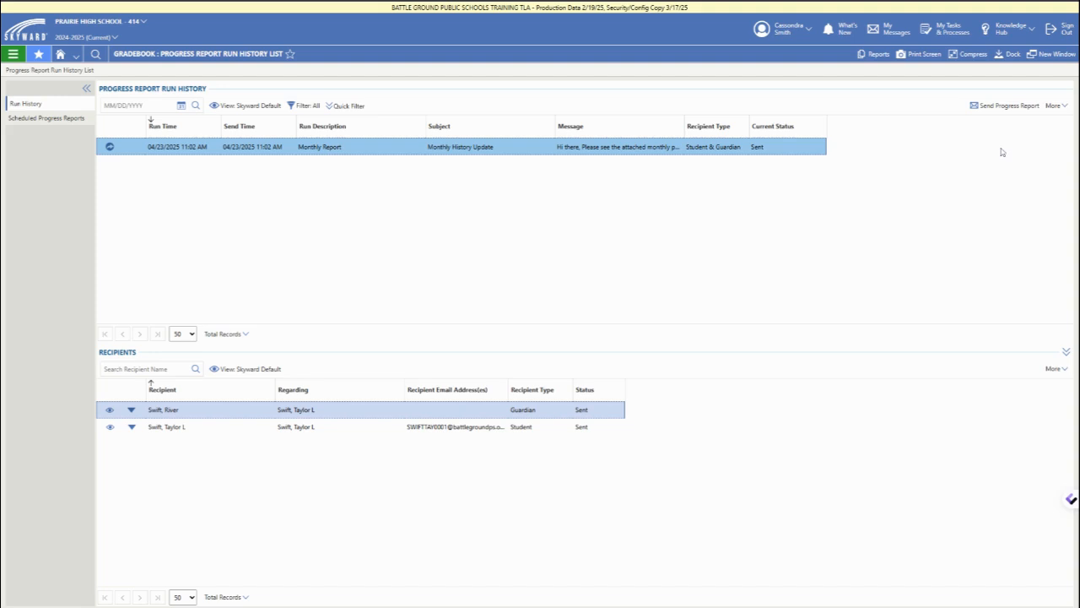
{"action": "mouse_move", "coordinate": [975, 129]}
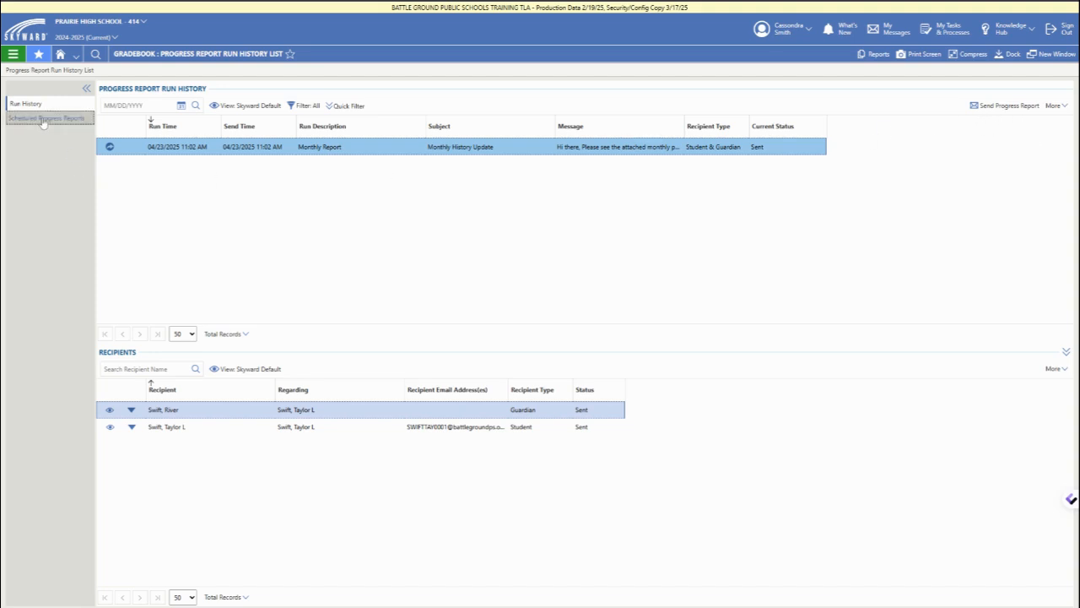
{"action": "left_click", "coordinate": [48, 118]}
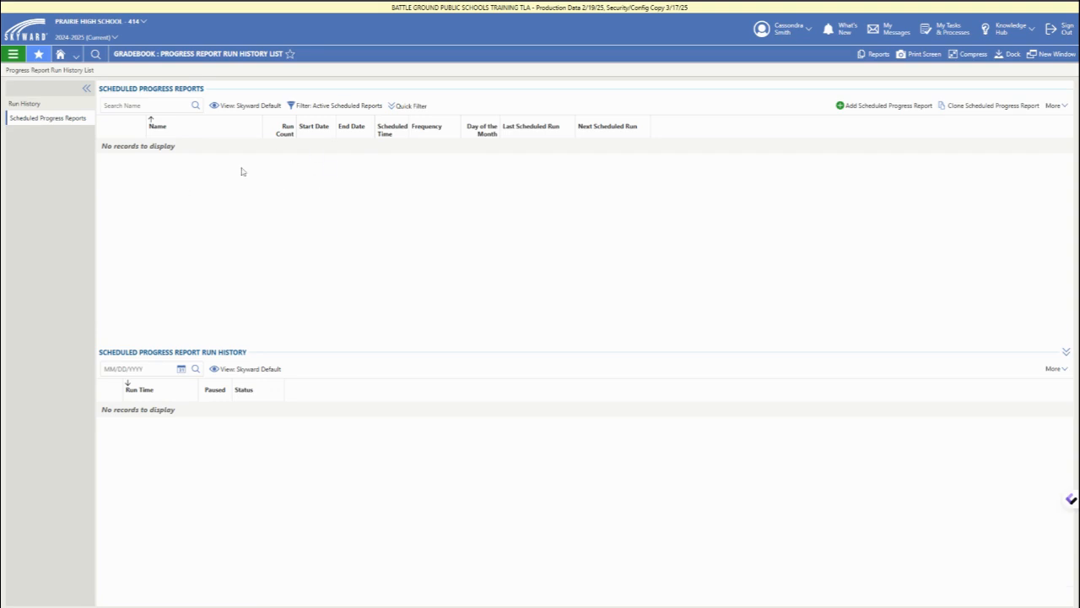
{"action": "left_click", "coordinate": [24, 103]}
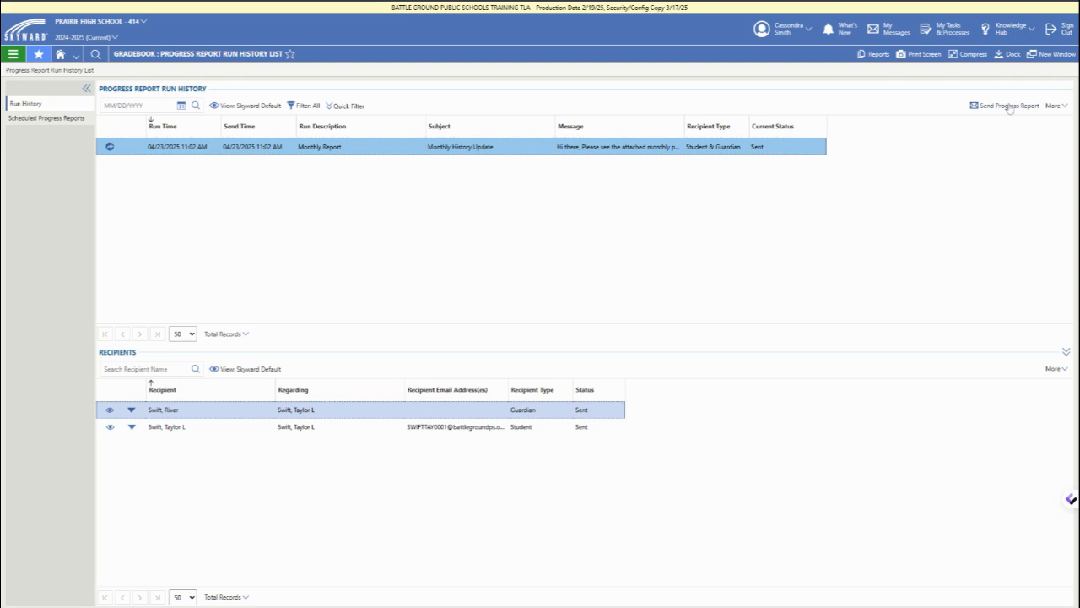
Step: Start a new progress report 'History Update', attachment 'Progress Report', recipients Student, replies disallowed
{"action": "left_click", "coordinate": [1006, 105]}
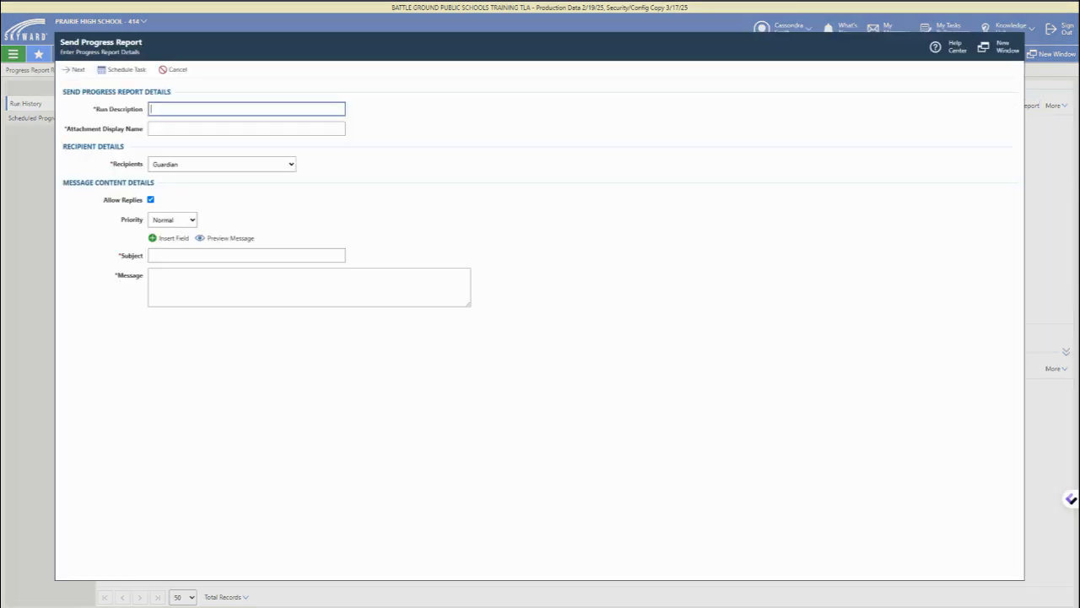
{"action": "type", "text": "History Update"}
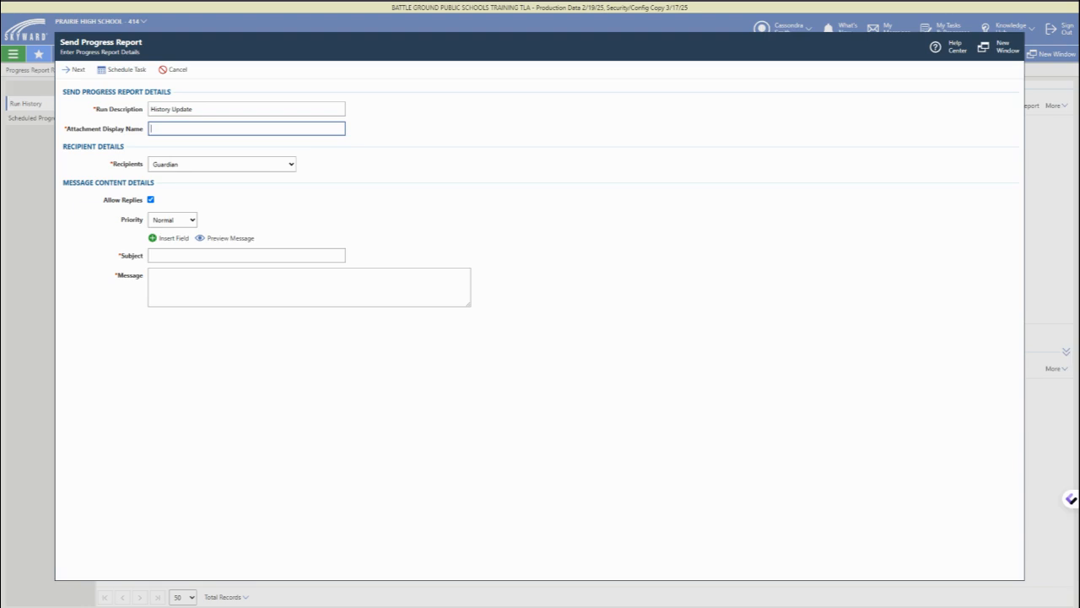
{"action": "type", "text": "Progress Report"}
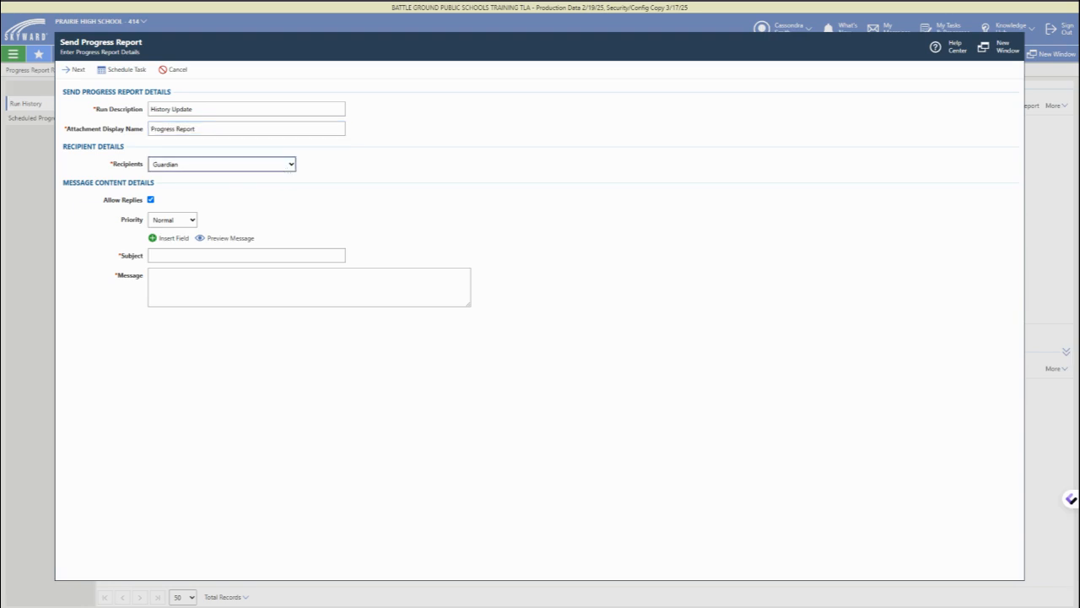
{"action": "left_click", "coordinate": [223, 164]}
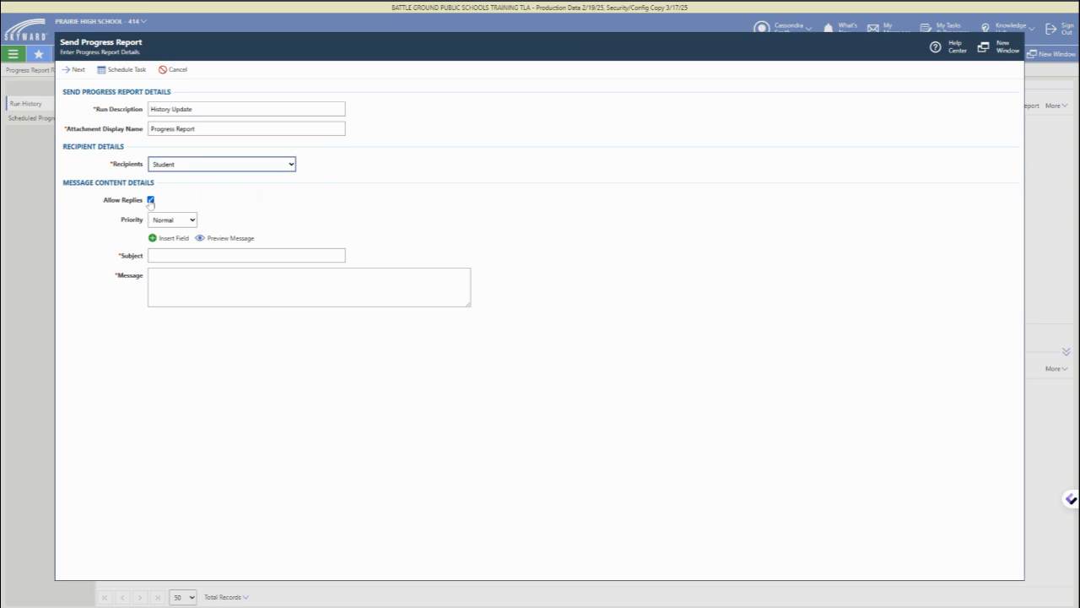
{"action": "left_click", "coordinate": [150, 199]}
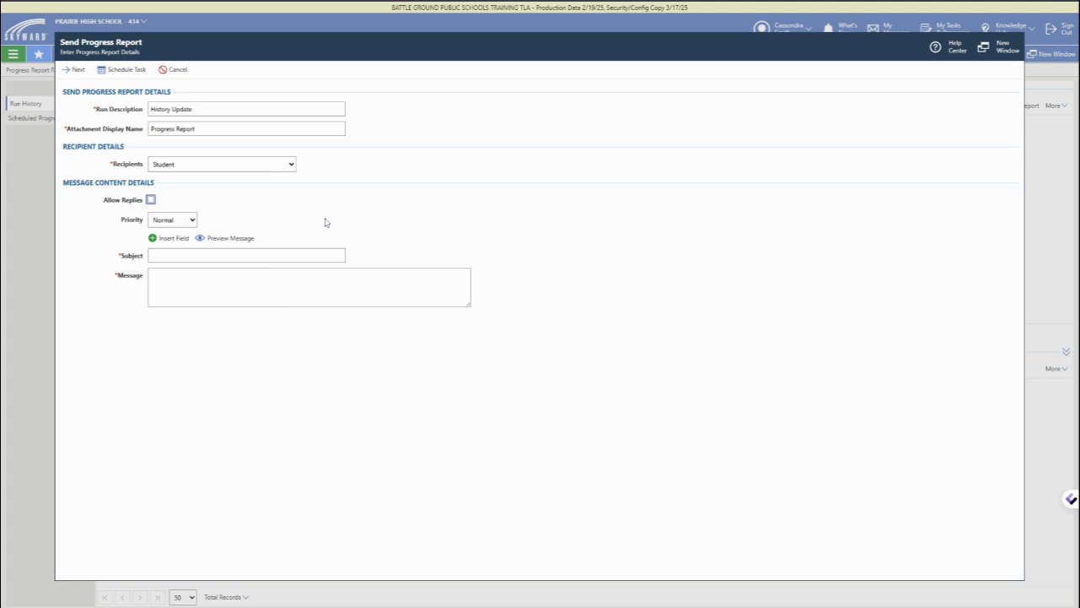
Step: Fill subject 'History Update' and message 'Please see the attached progress report for your history...'
{"action": "left_click", "coordinate": [246, 254]}
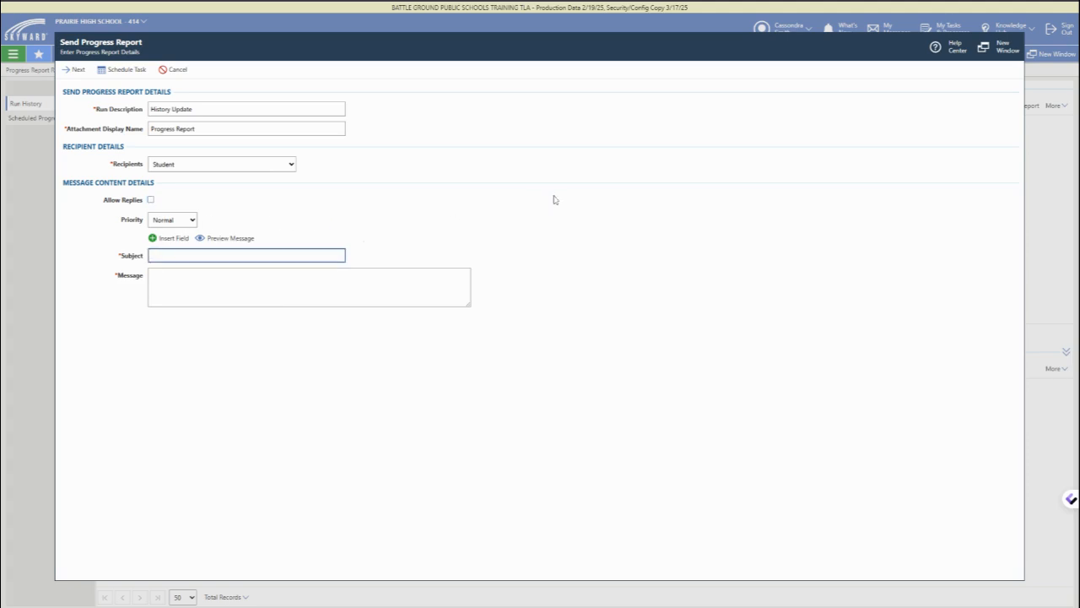
{"action": "type", "text": "Hist"}
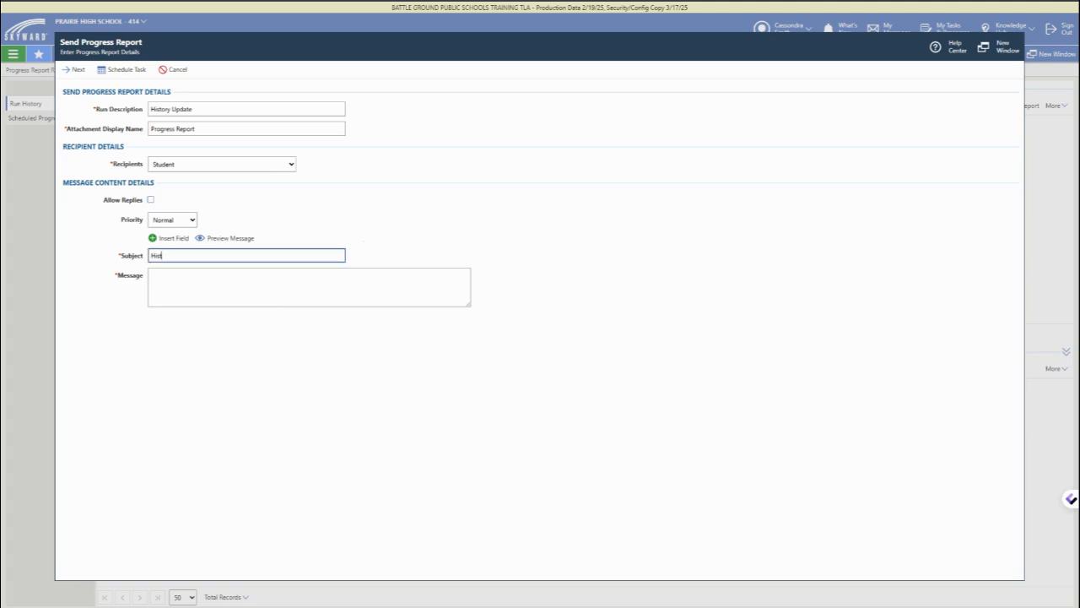
{"action": "type", "text": "History Update"}
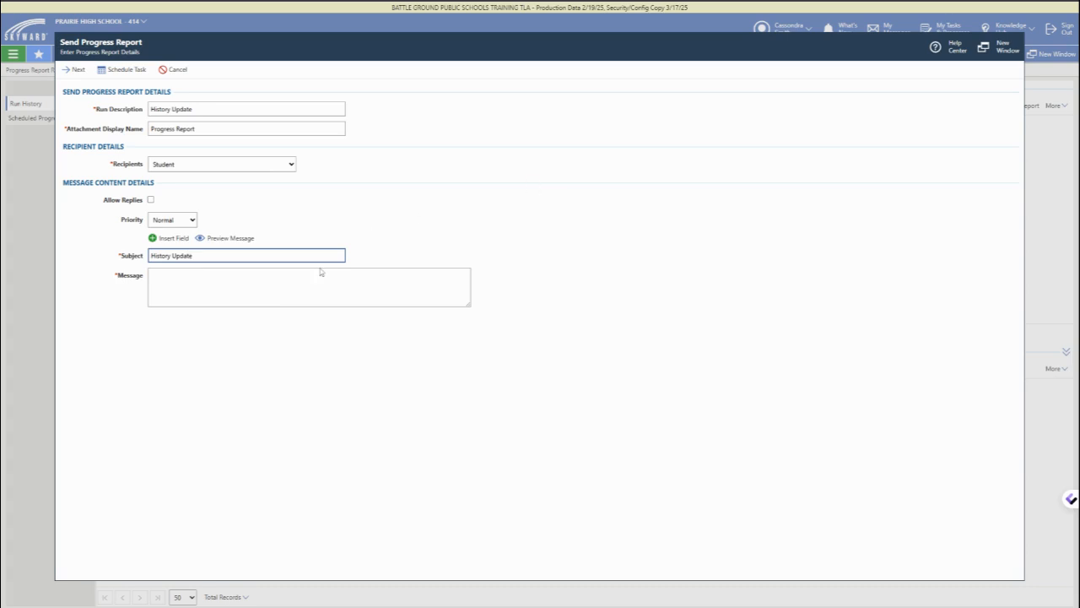
{"action": "type", "text": "Please"}
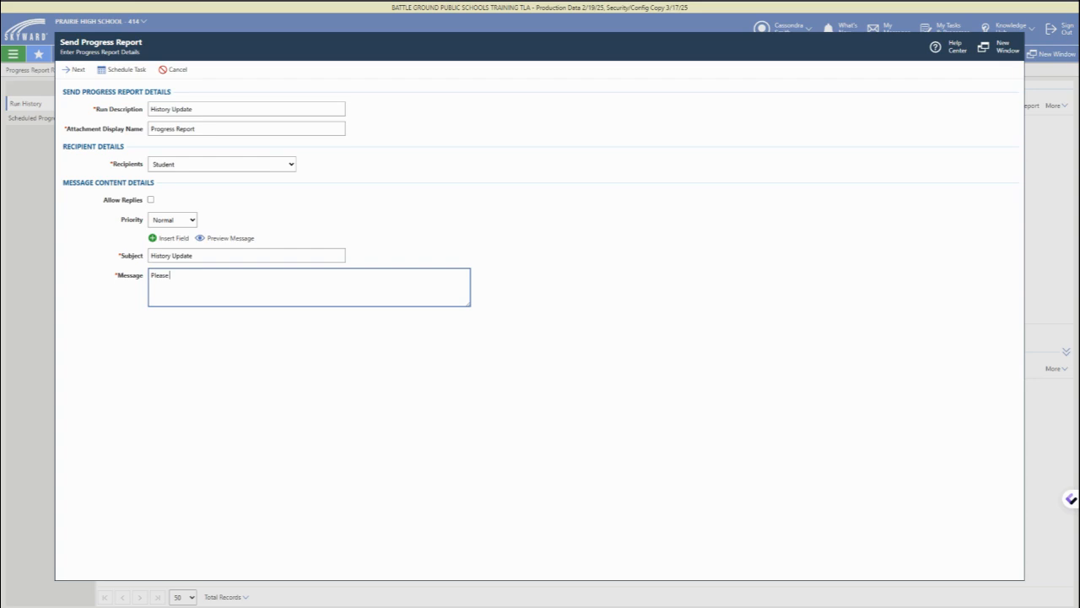
{"action": "type", "text": "see the attached"}
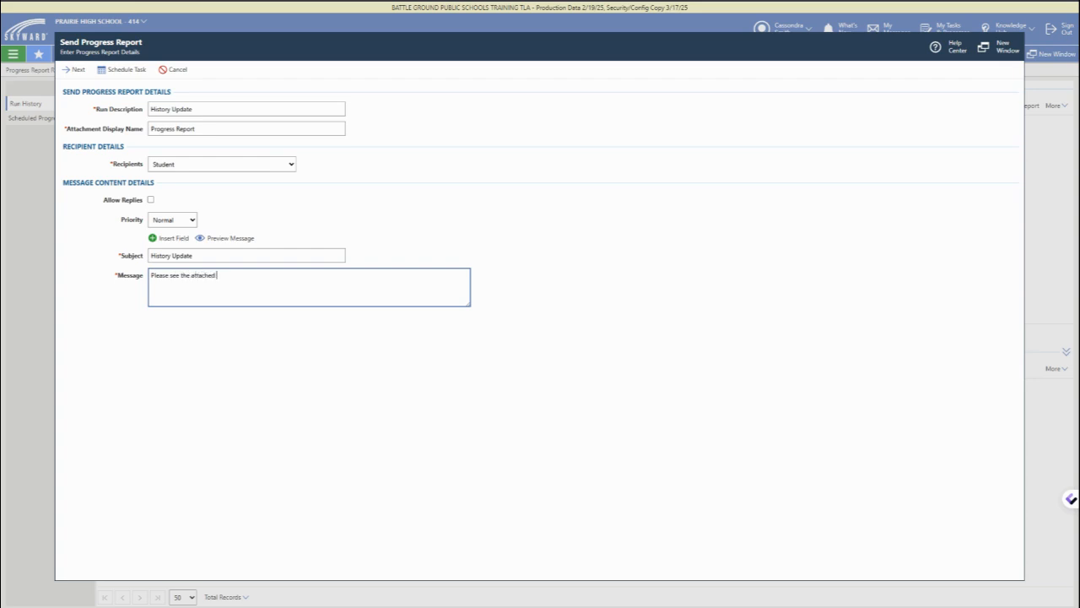
{"action": "type", "text": "progress report"}
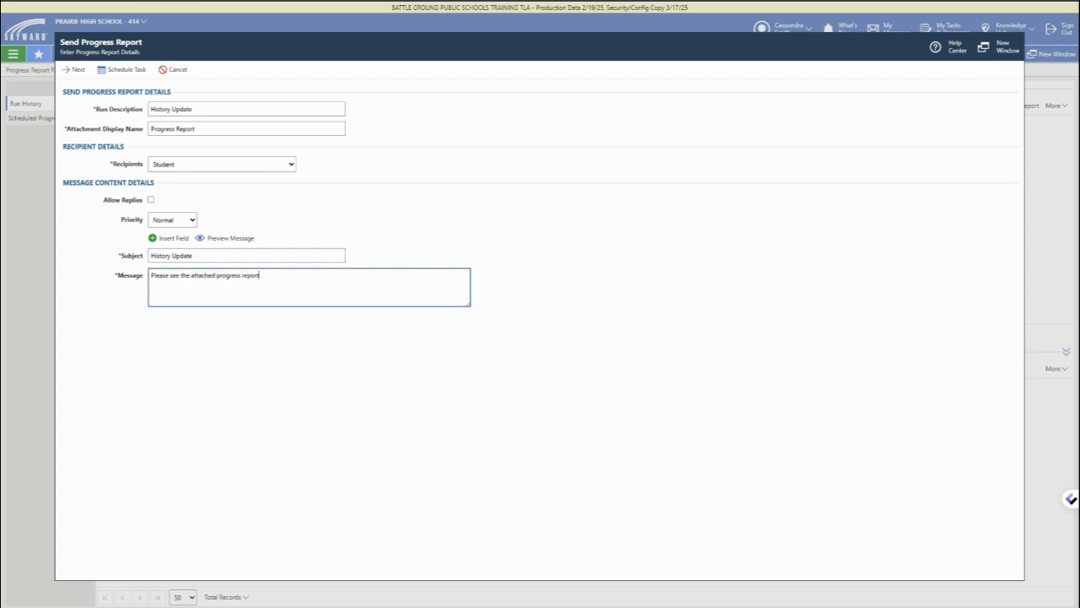
{"action": "type", "text": "for your history class update."}
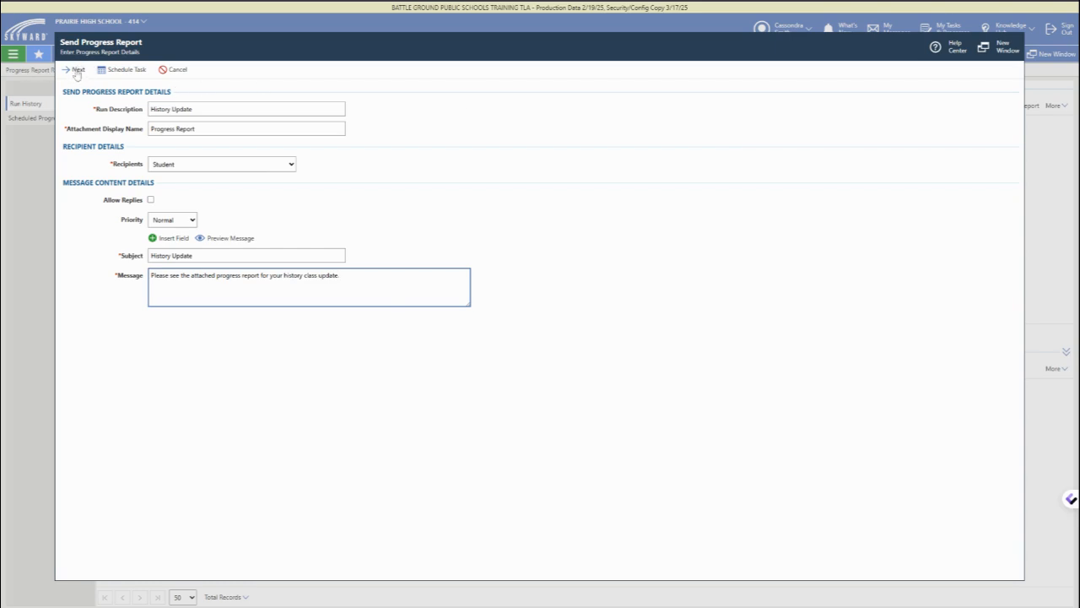
Step: Continue to the report prompts and pick the US HISTORY class in Classes
{"action": "left_click", "coordinate": [77, 69]}
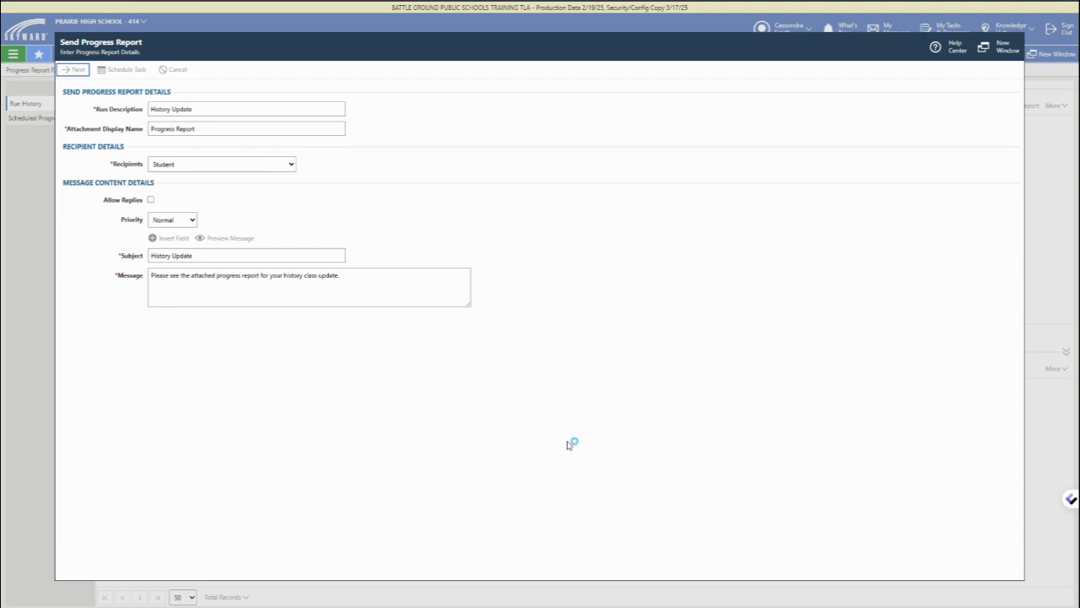
{"action": "left_click", "coordinate": [74, 69]}
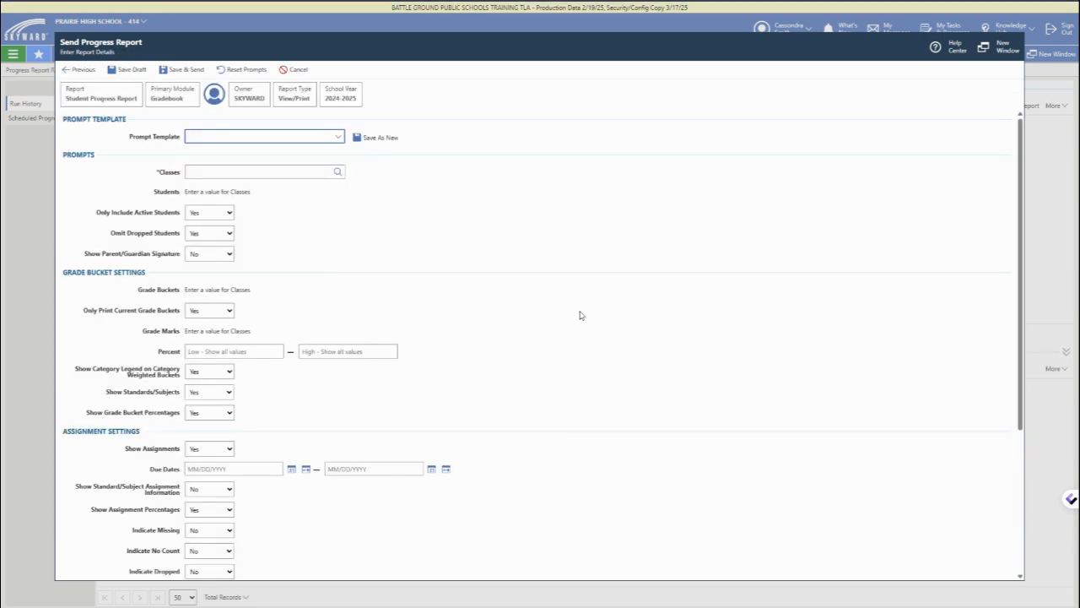
{"action": "mouse_move", "coordinate": [392, 257]}
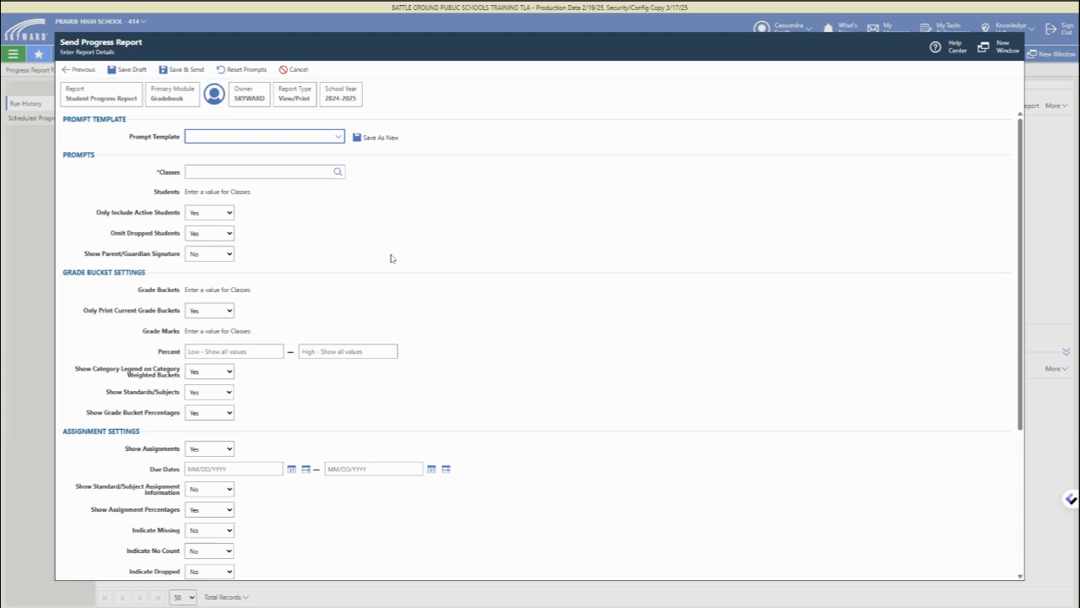
{"action": "left_click", "coordinate": [257, 172]}
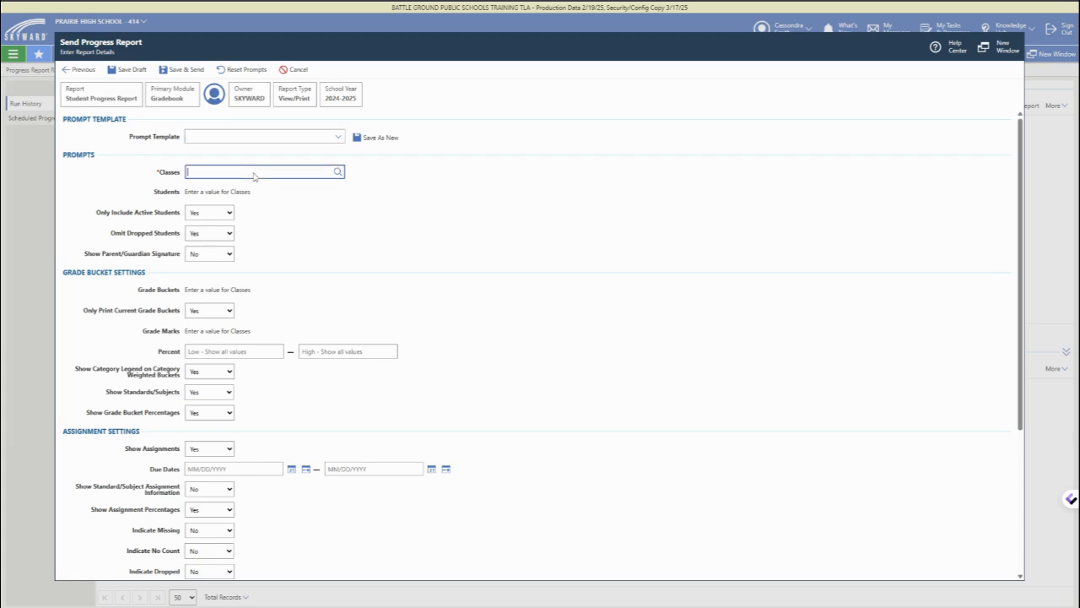
{"action": "mouse_move", "coordinate": [558, 232]}
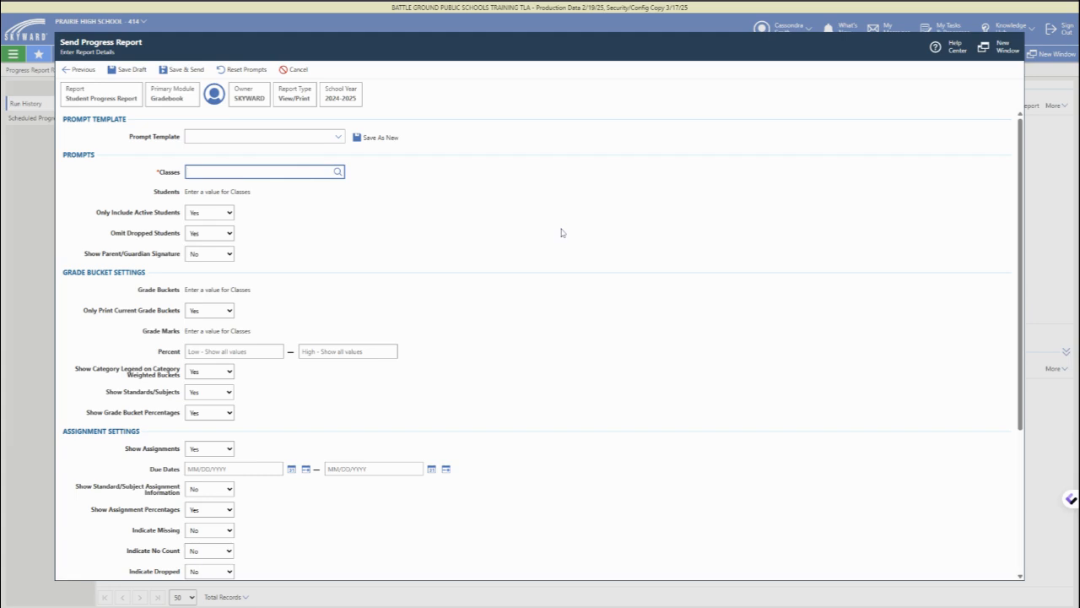
{"action": "type", "text": "s"}
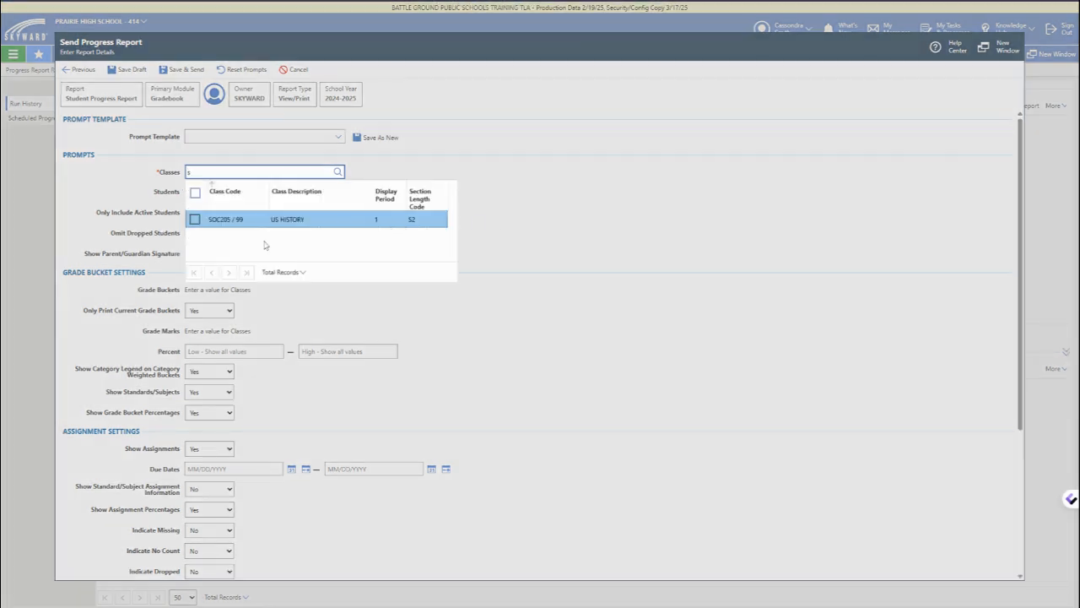
{"action": "left_click", "coordinate": [287, 219]}
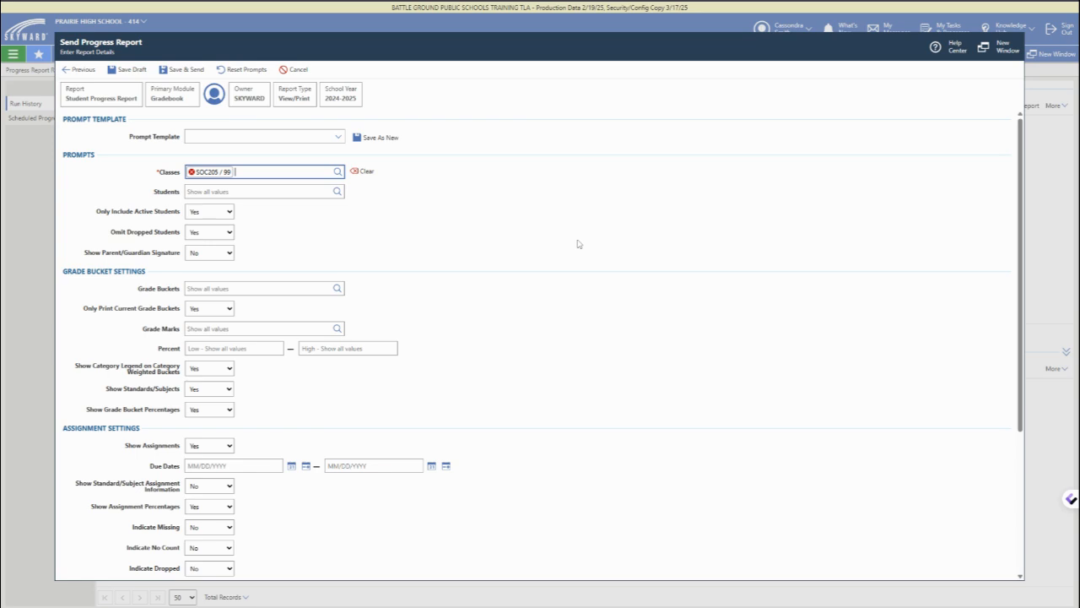
{"action": "mouse_move", "coordinate": [216, 233]}
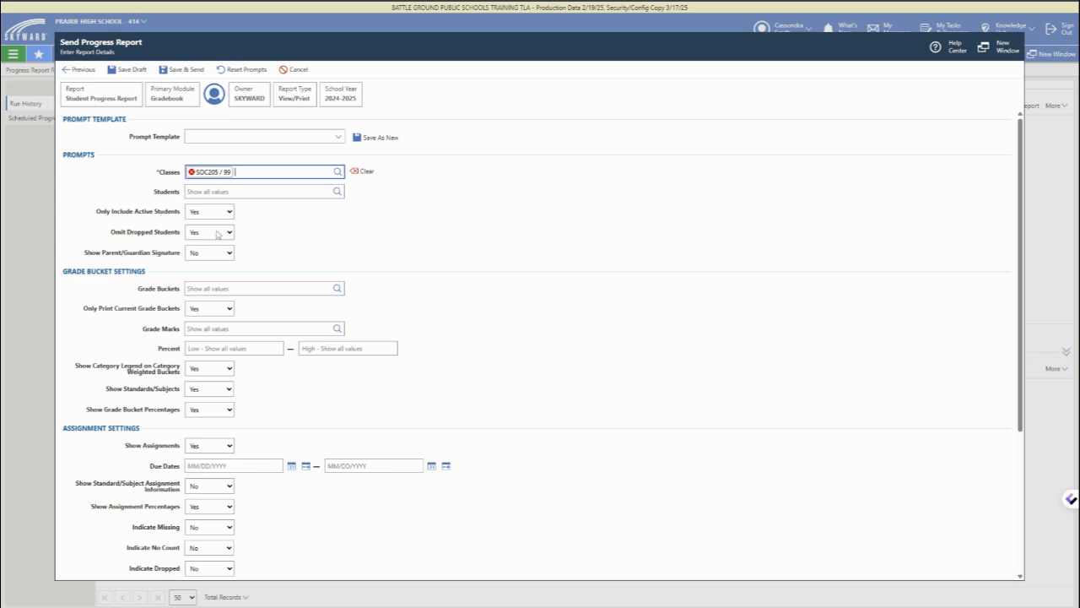
Step: Review the remaining settings and move on to Schedule Run
{"action": "scroll", "scroll_direction": "down", "scroll_amount": 3}
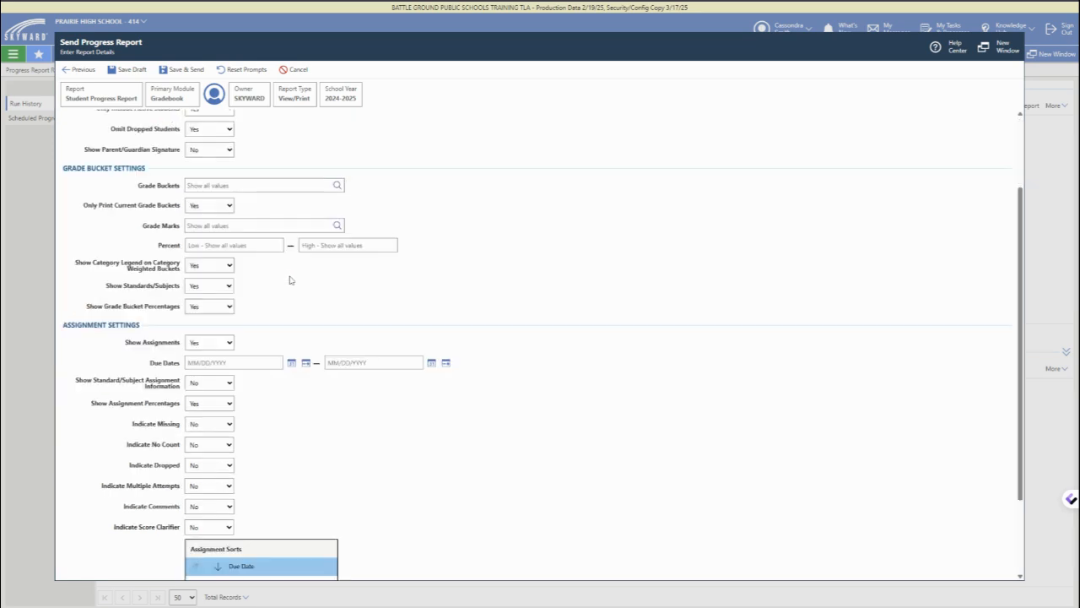
{"action": "scroll", "scroll_direction": "down", "scroll_amount": 3}
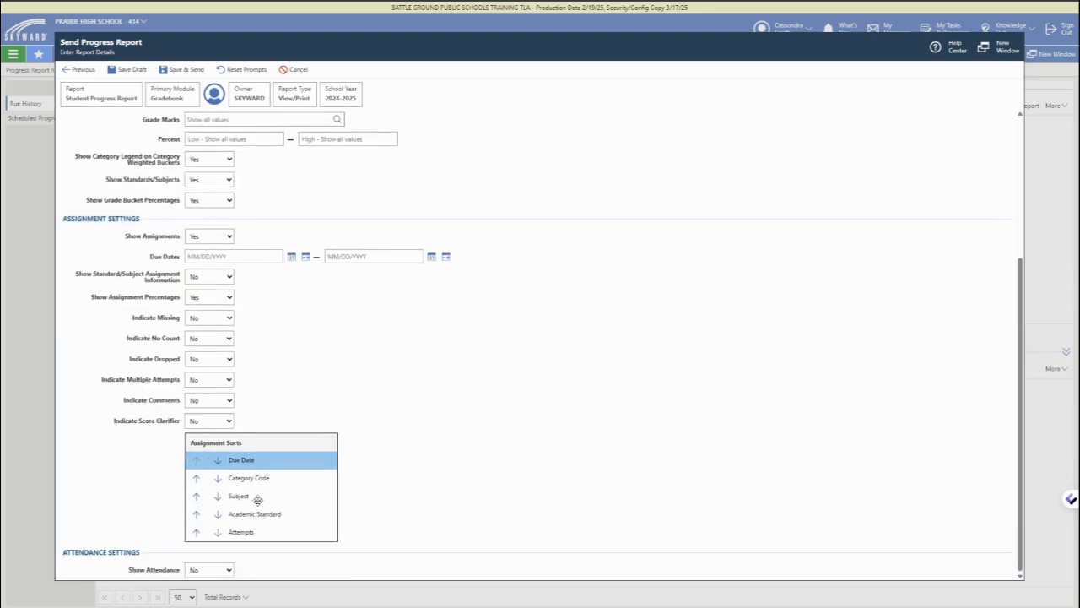
{"action": "mouse_move", "coordinate": [382, 395]}
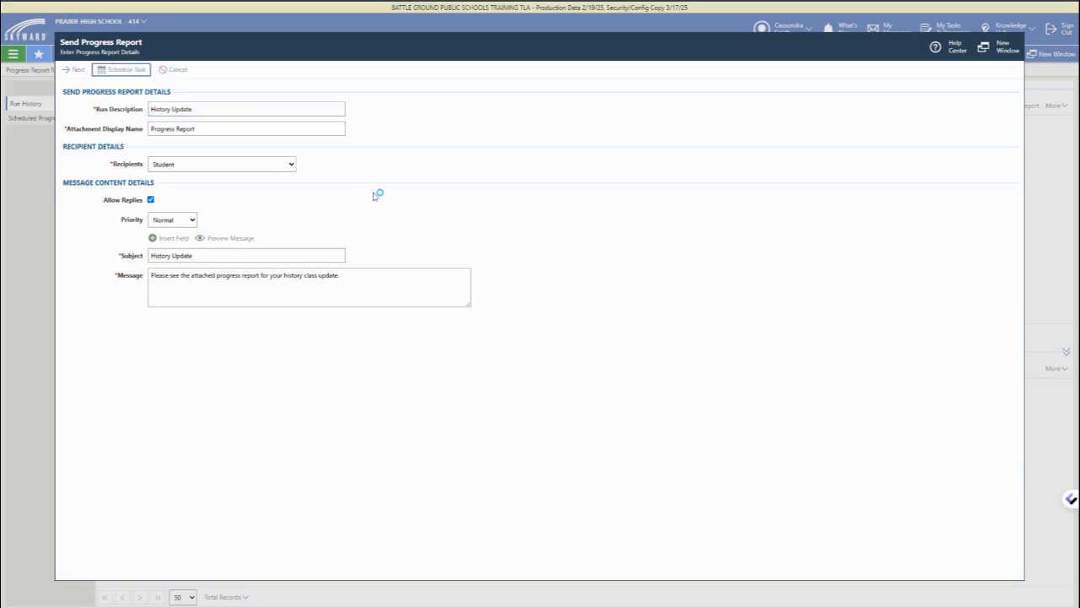
{"action": "left_click", "coordinate": [125, 69]}
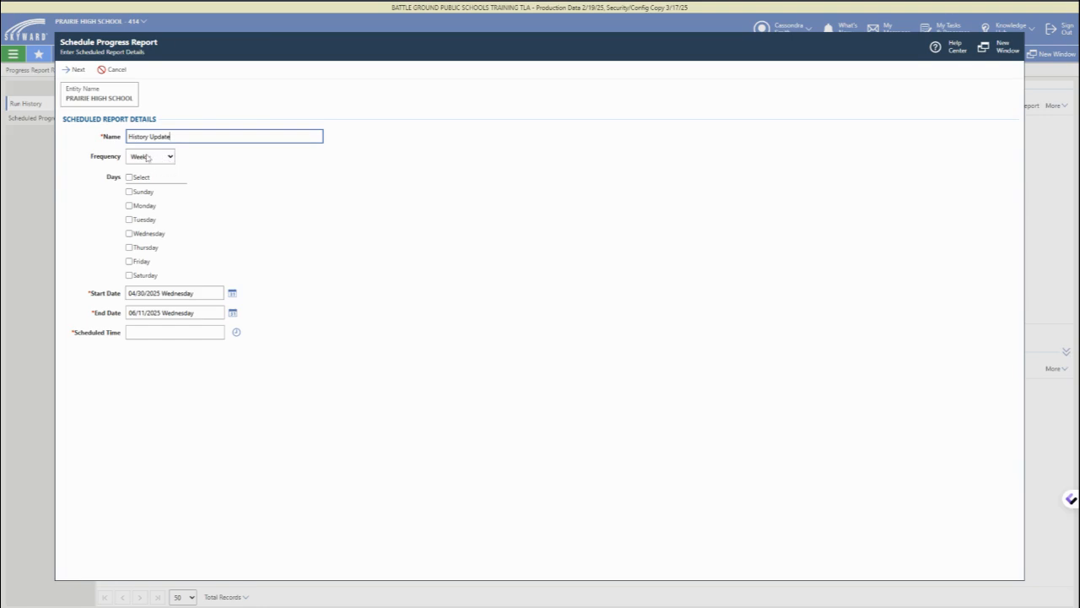
Step: Set frequency Monthly on day 28, start date 04/28 at 11:00 AM, and save the schedule
{"action": "left_click", "coordinate": [150, 155]}
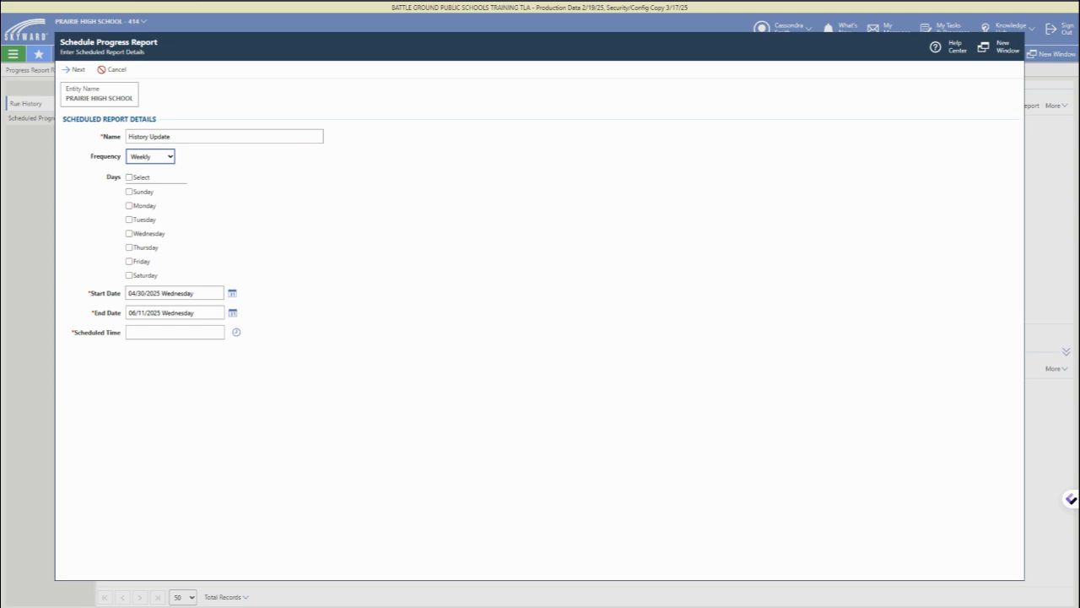
{"action": "left_click", "coordinate": [150, 155]}
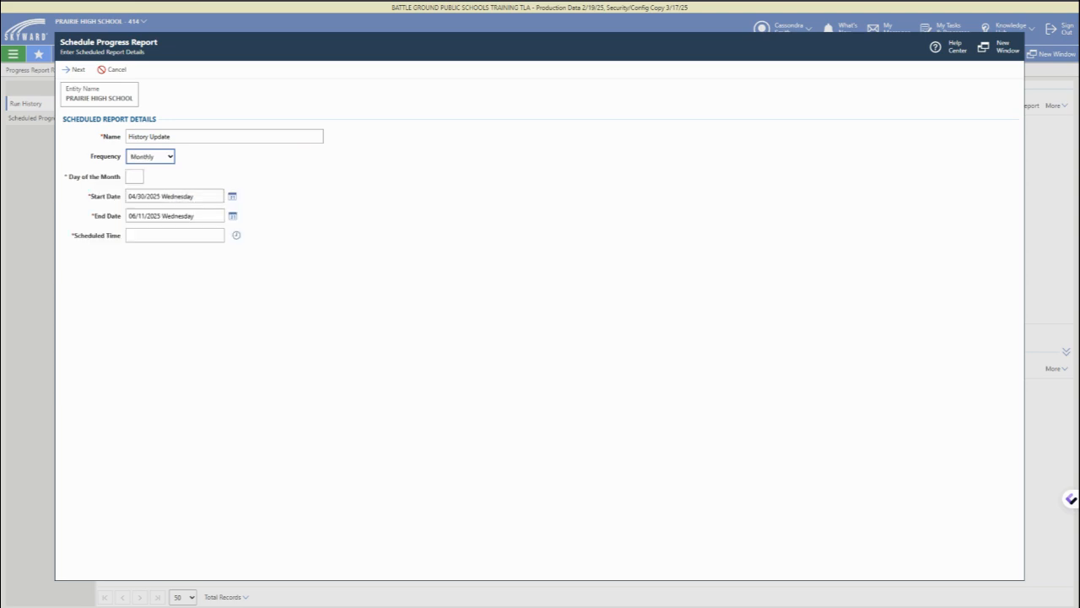
{"action": "left_click", "coordinate": [135, 177]}
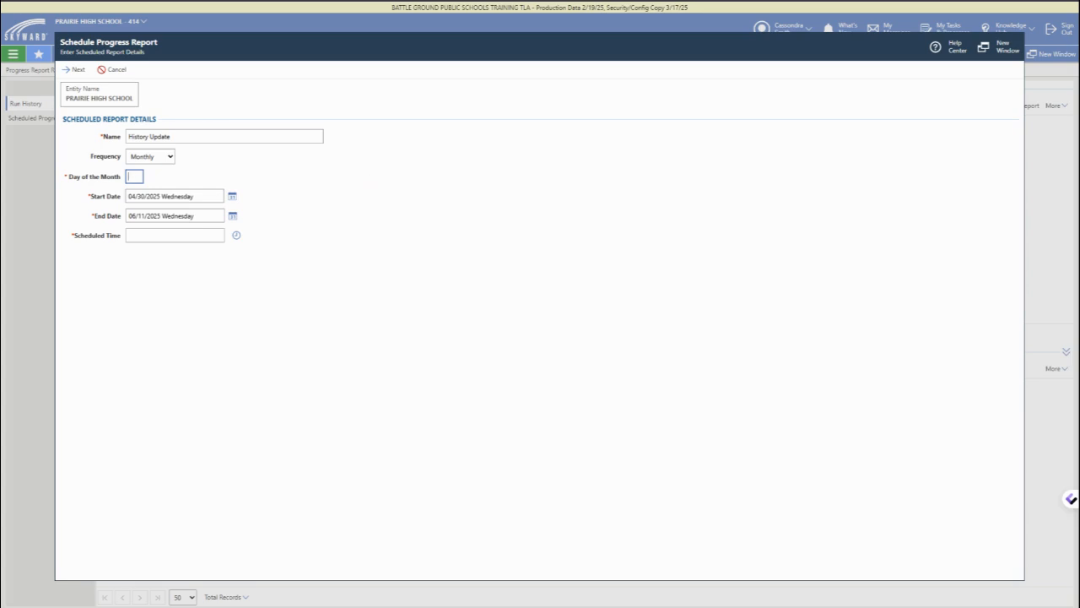
{"action": "type", "text": "28"}
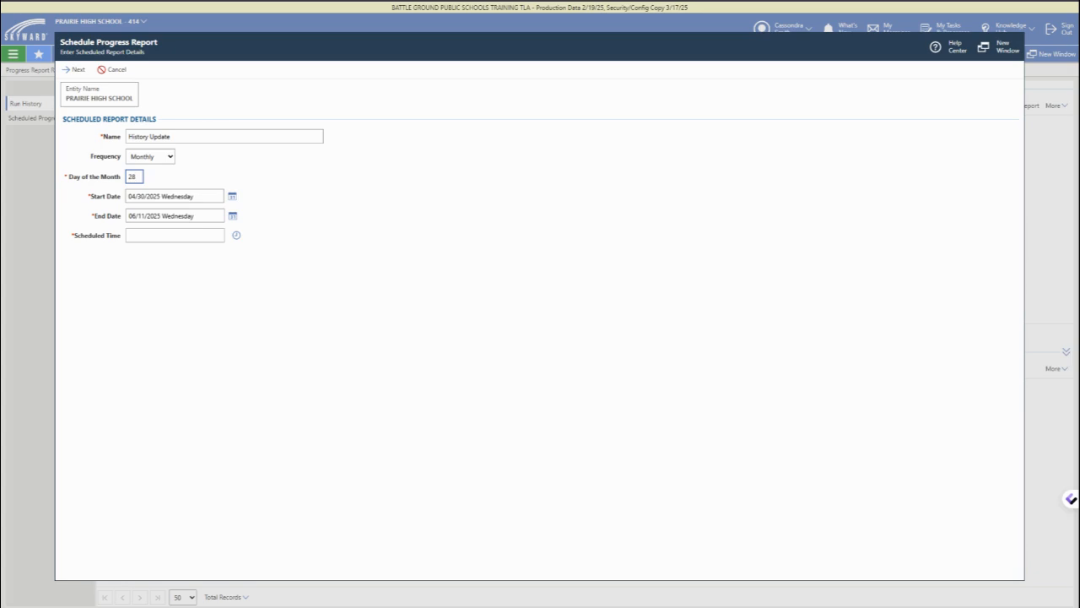
{"action": "left_click", "coordinate": [233, 195]}
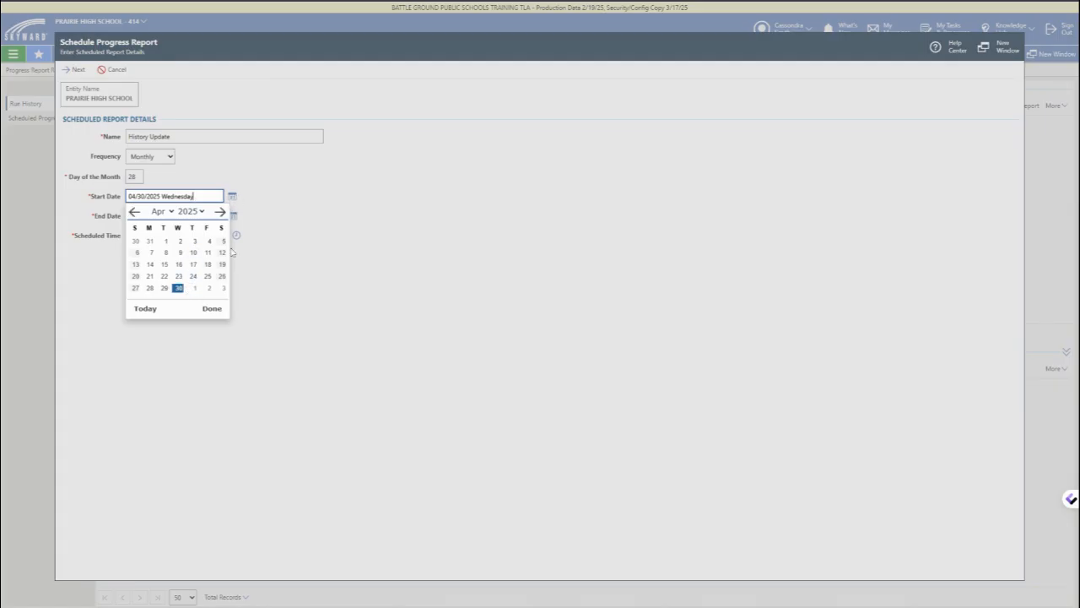
{"action": "left_click", "coordinate": [219, 211]}
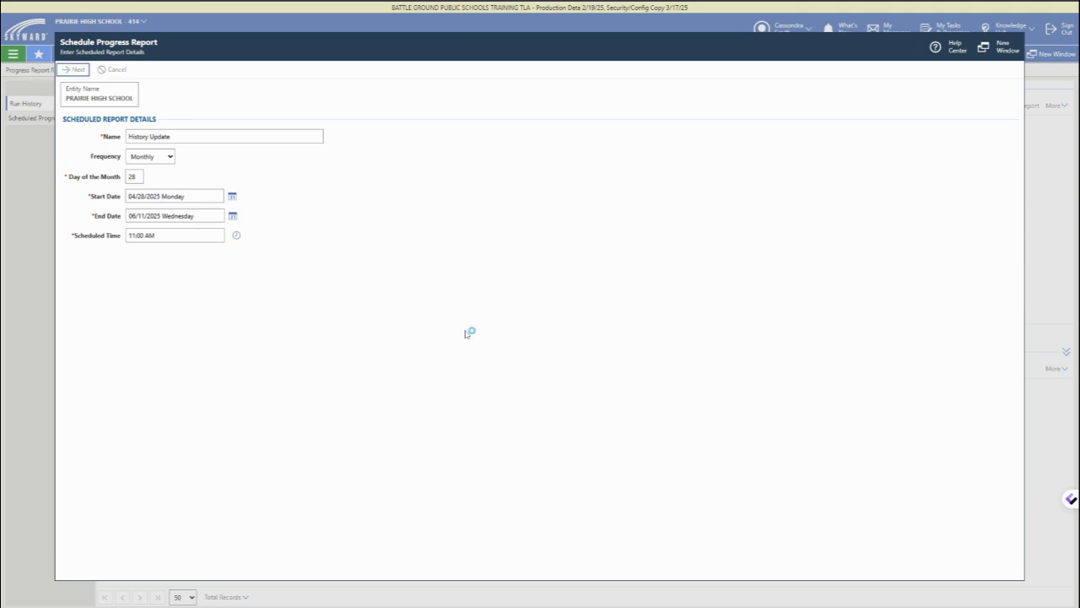
{"action": "left_click", "coordinate": [76, 70]}
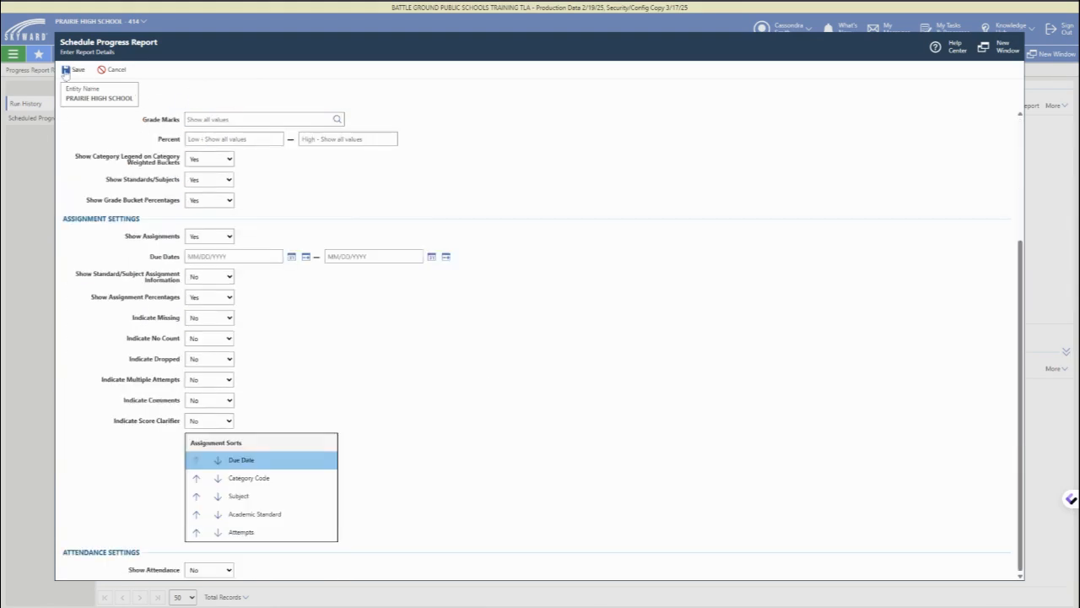
Step: Save the scheduled report, peek at its Record Options, and show the Scheduled Progress Reports list
{"action": "left_click", "coordinate": [74, 69]}
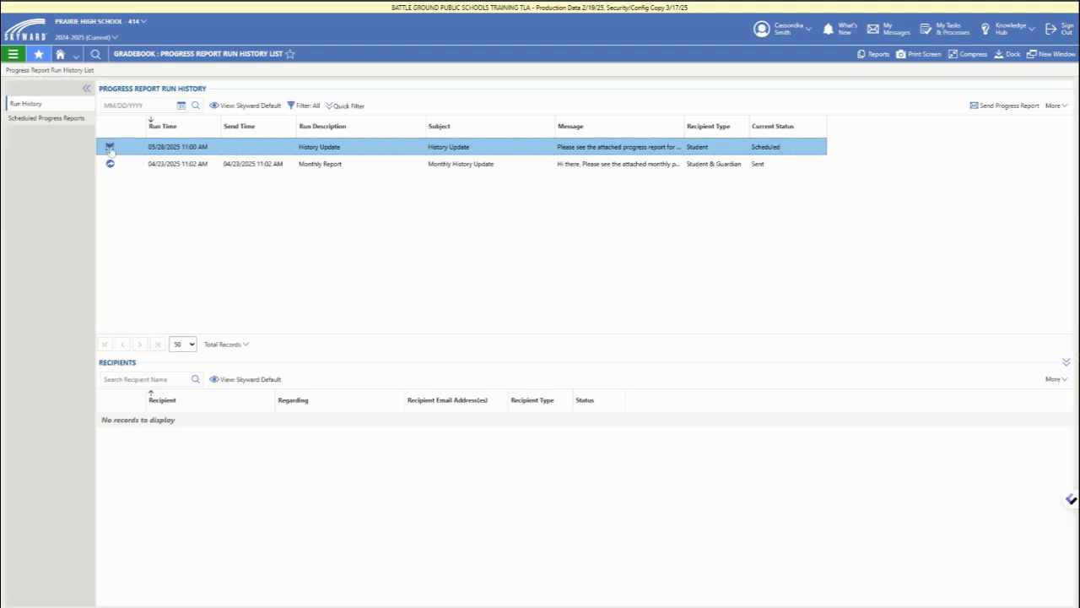
{"action": "left_click", "coordinate": [110, 145]}
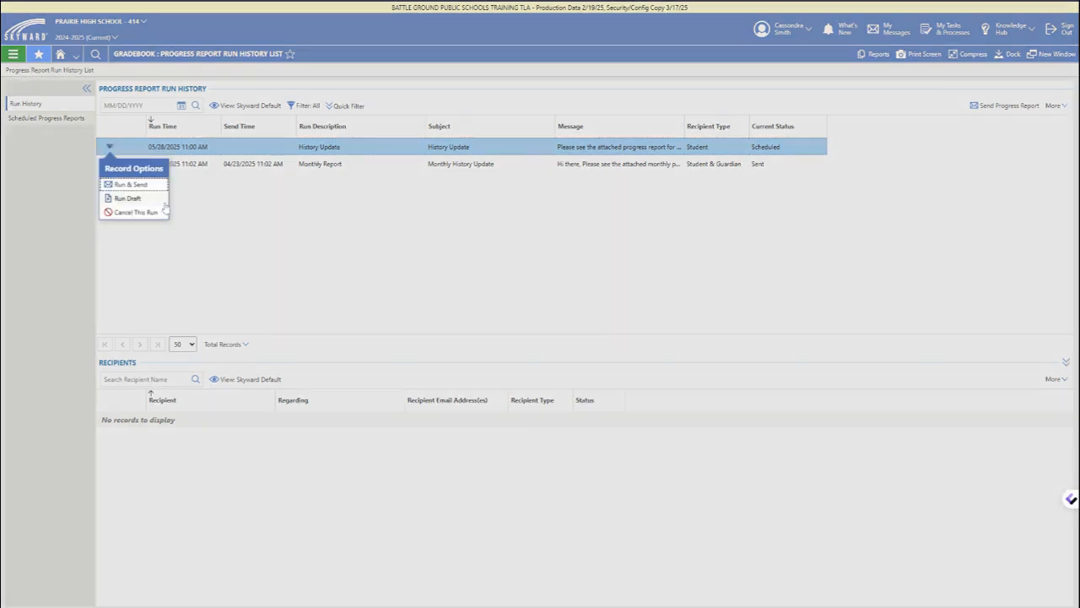
{"action": "left_click", "coordinate": [506, 250]}
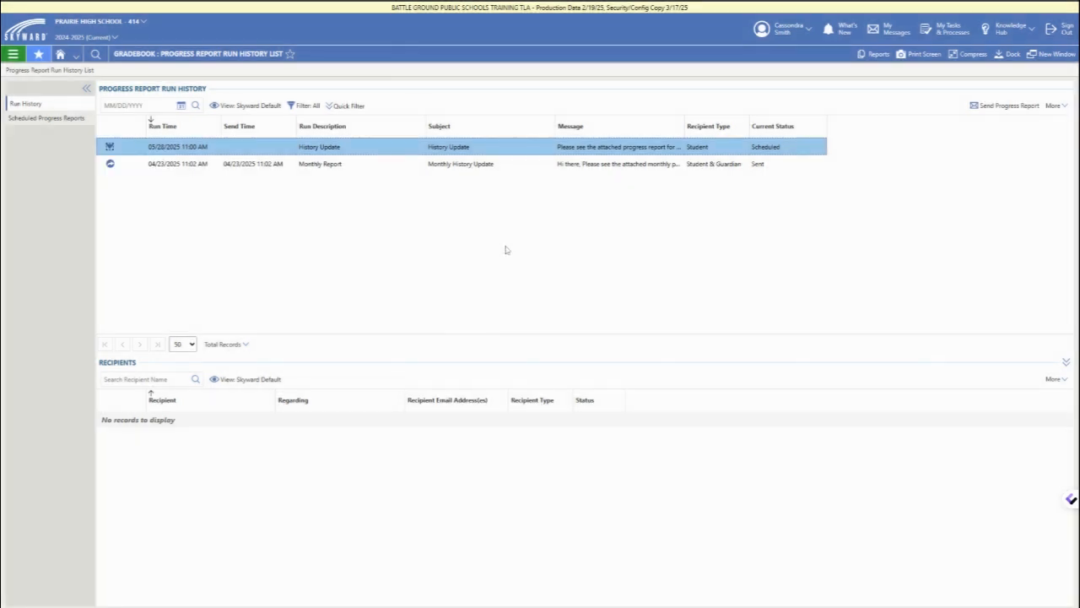
{"action": "left_click", "coordinate": [47, 118]}
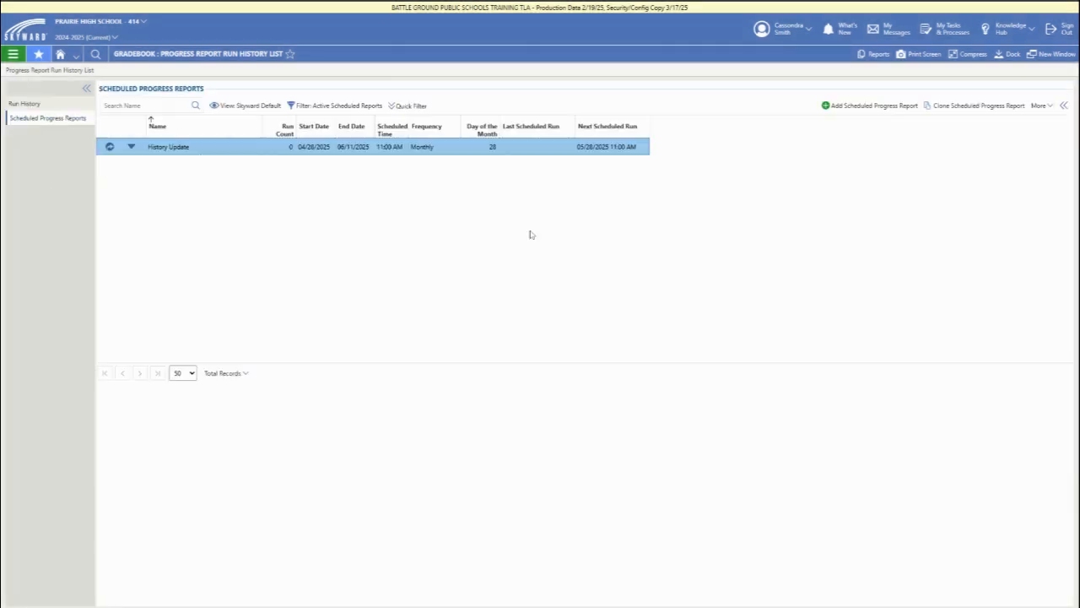
{"action": "left_click", "coordinate": [132, 145]}
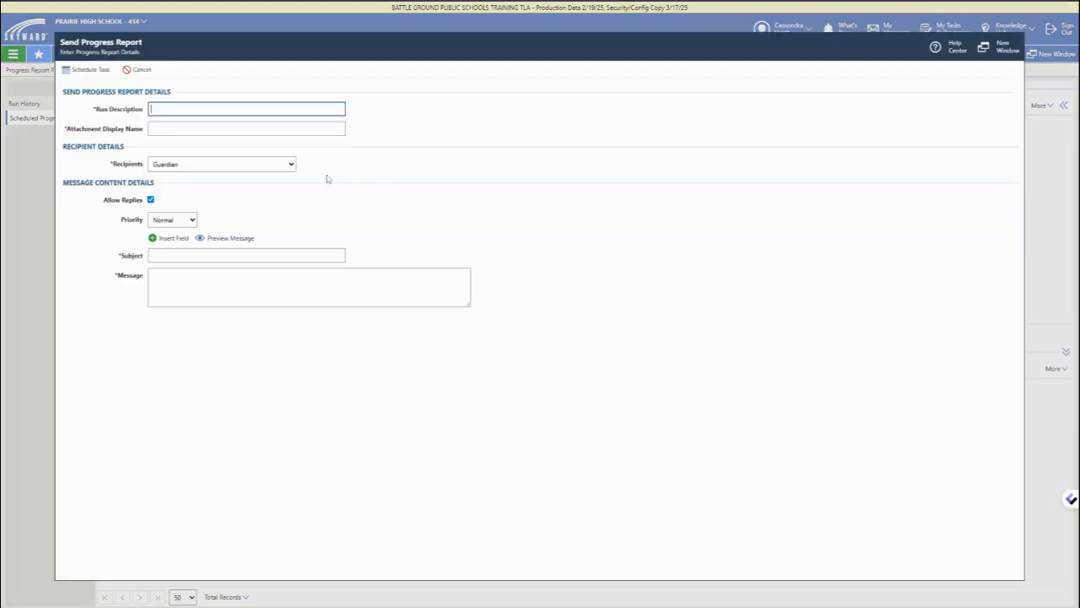
{"action": "mouse_move", "coordinate": [861, 125]}
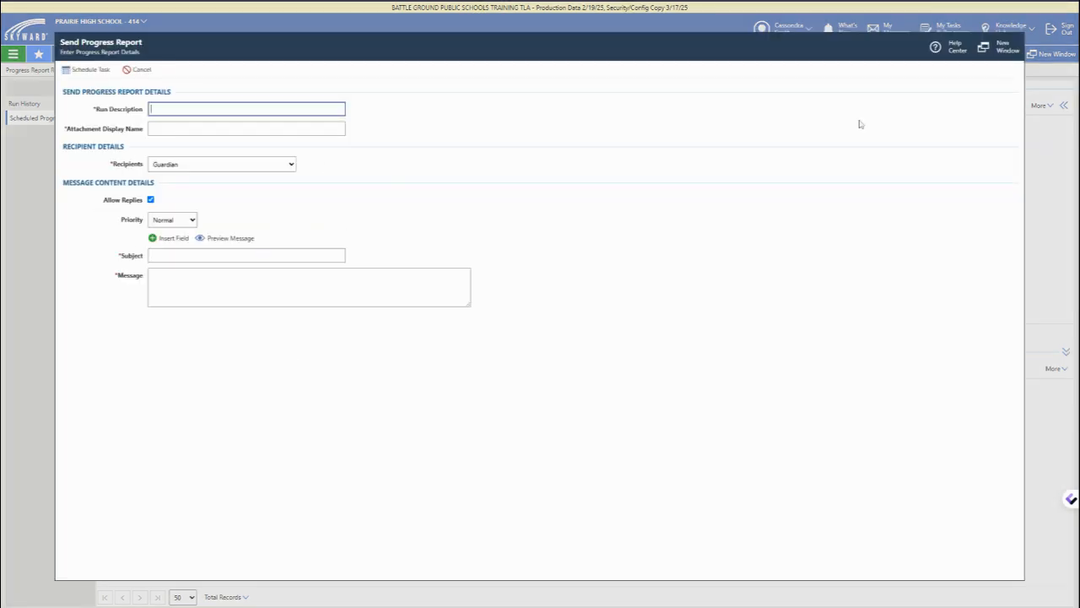
{"action": "left_click", "coordinate": [138, 70]}
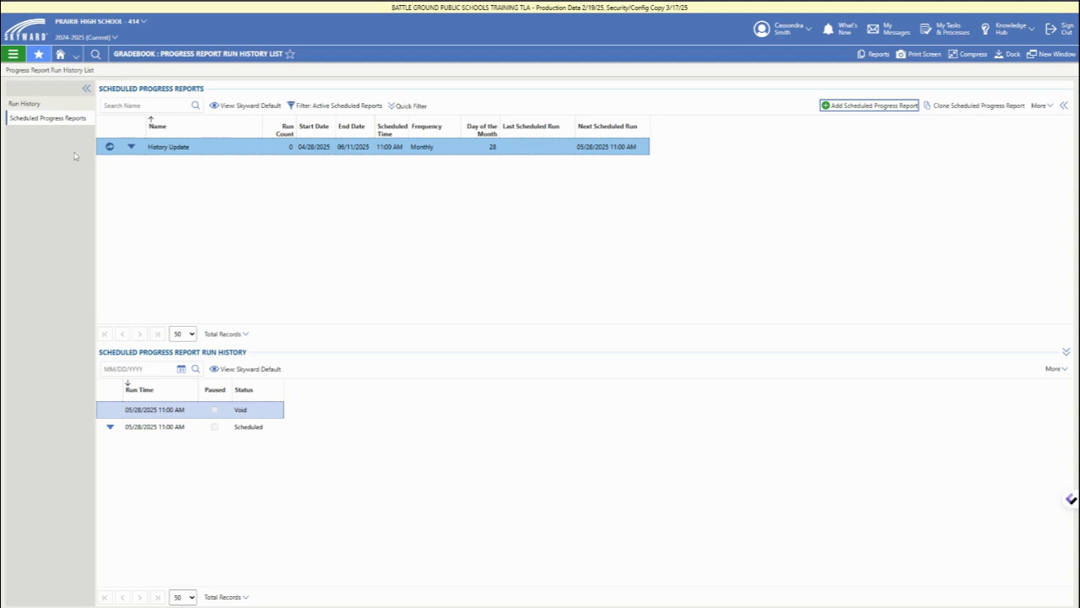
{"action": "mouse_move", "coordinate": [128, 162]}
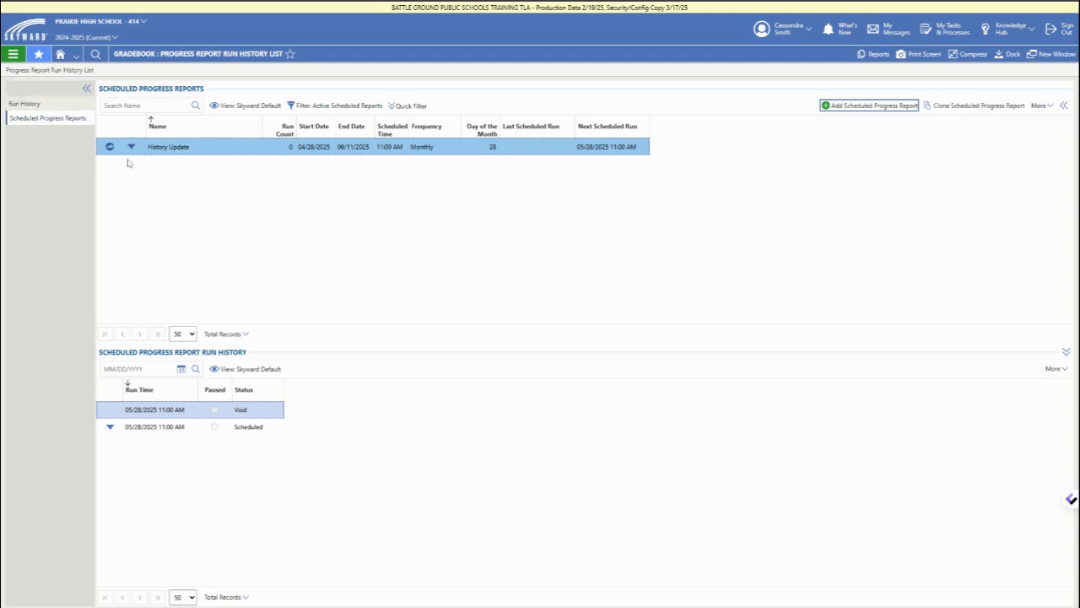
Step: Delete the History Update scheduled report via Record Options, confirm, and return to Run History
{"action": "left_click", "coordinate": [132, 147]}
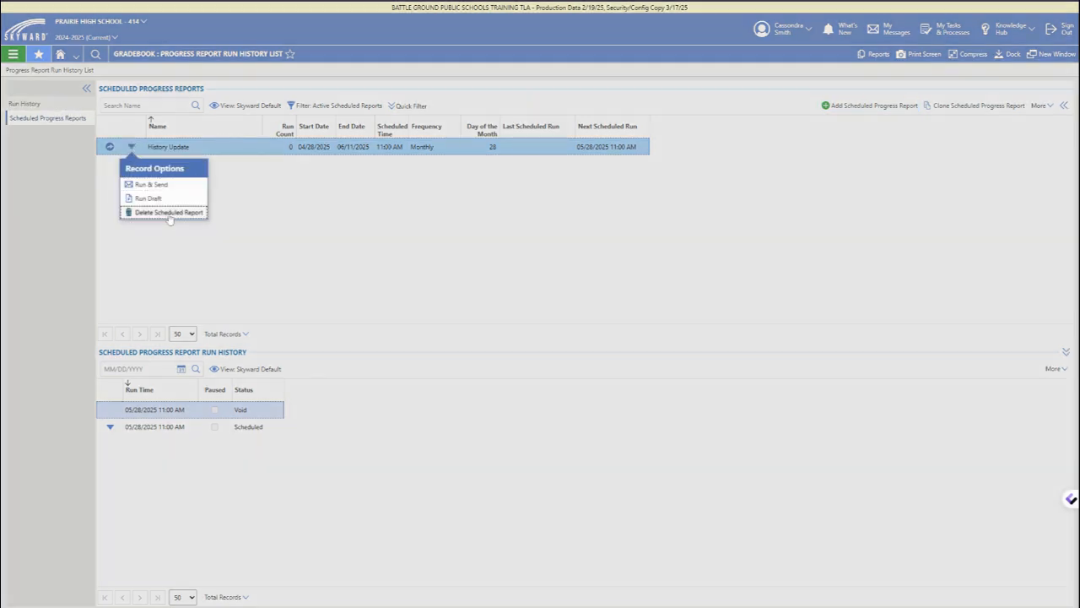
{"action": "left_click", "coordinate": [168, 213]}
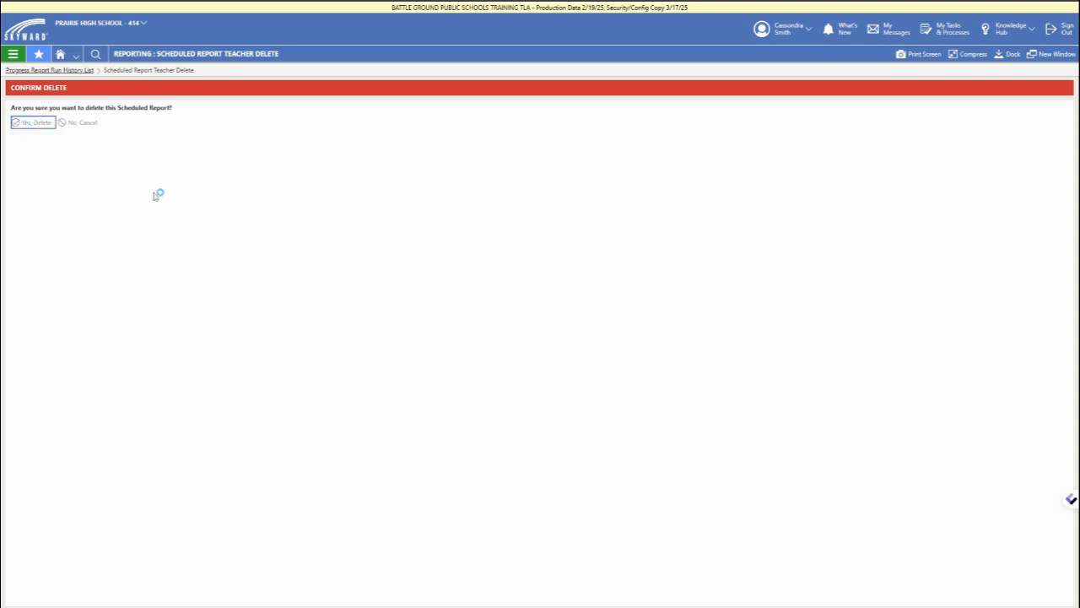
{"action": "left_click", "coordinate": [34, 121]}
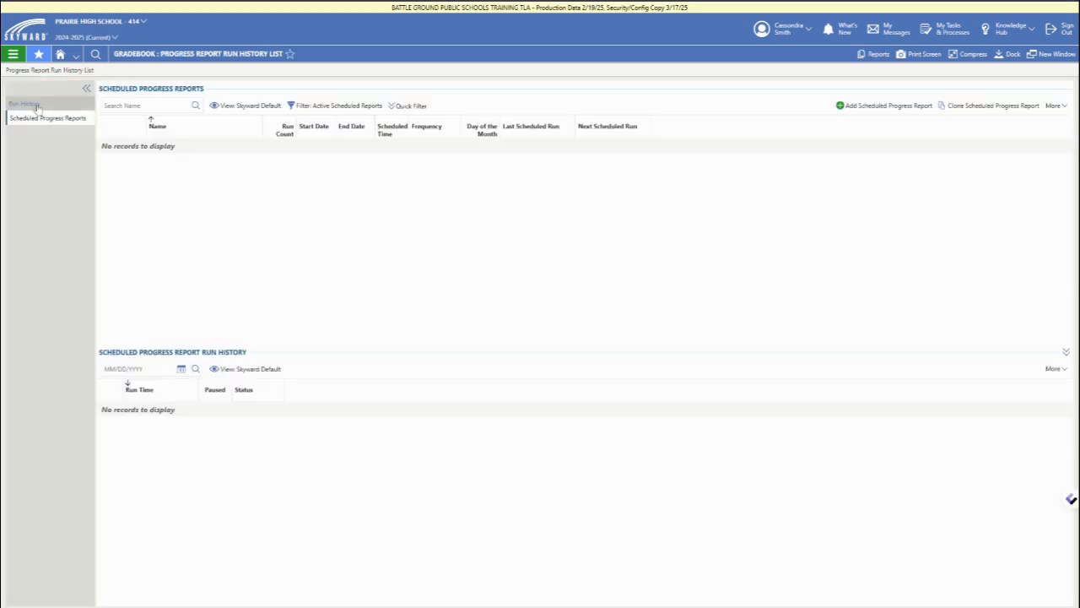
{"action": "left_click", "coordinate": [26, 103]}
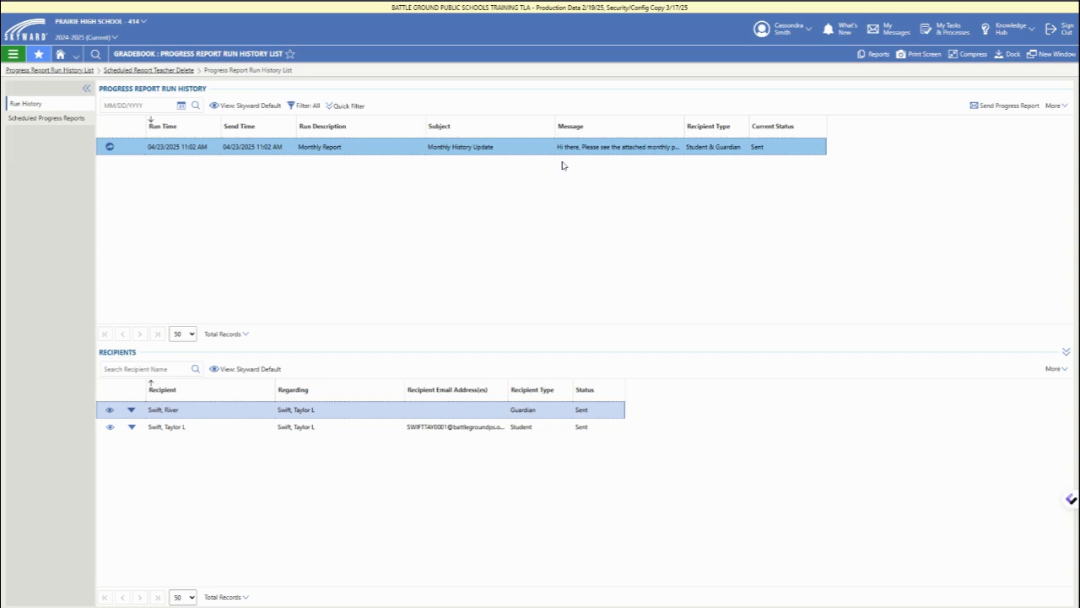